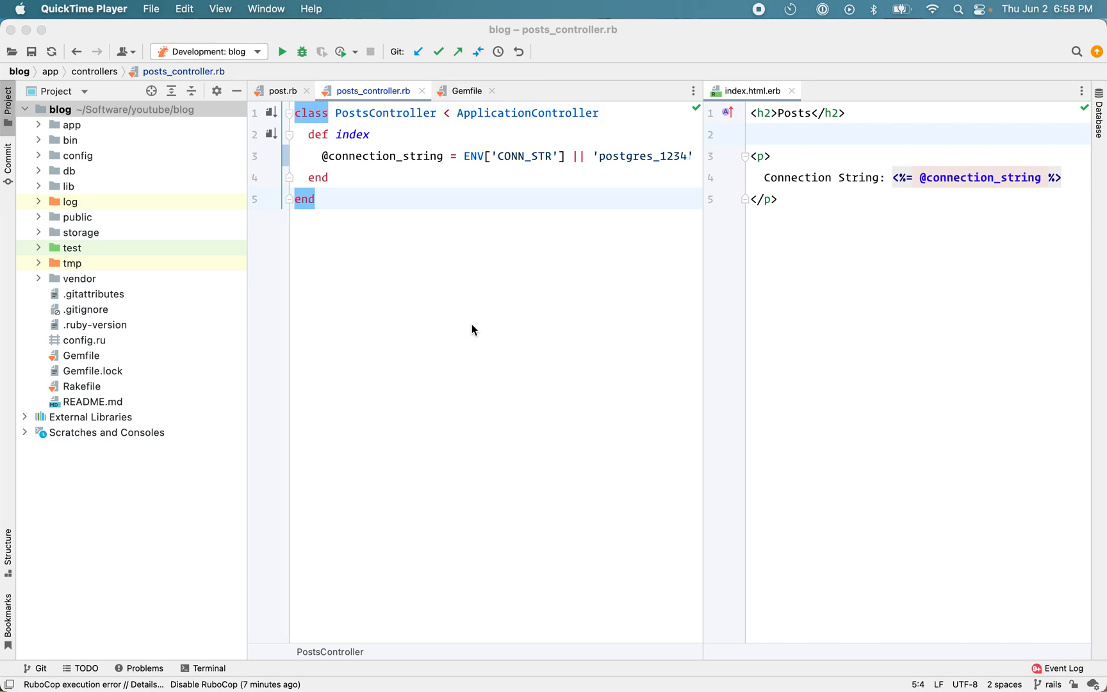
Try a BLOG_ prefix on the CONN_STR environment key in the controller, then revert it to CONN_STR.
{"action": "double_click", "coordinate": [472, 156]}
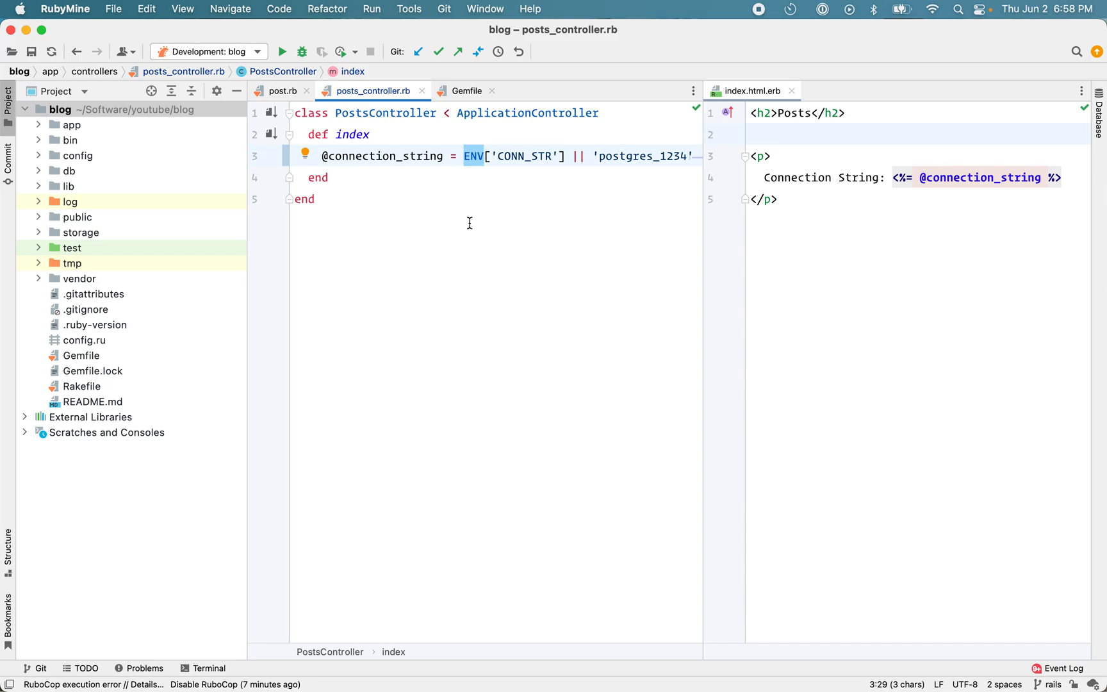
{"action": "mouse_move", "coordinate": [468, 273]}
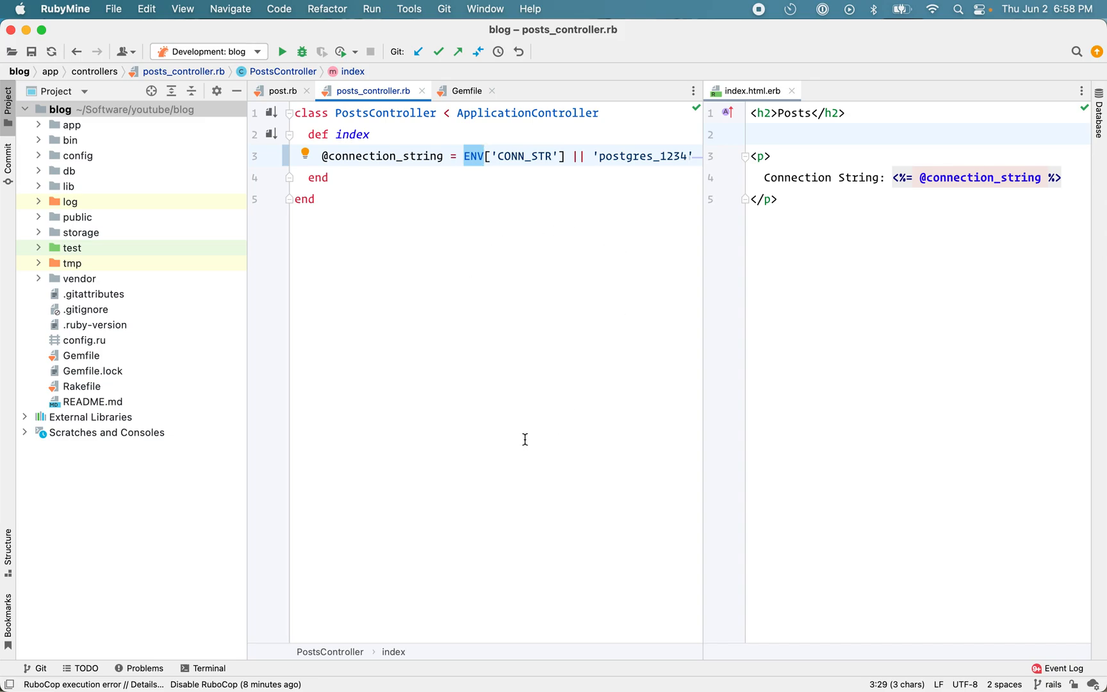
{"action": "mouse_move", "coordinate": [447, 301]}
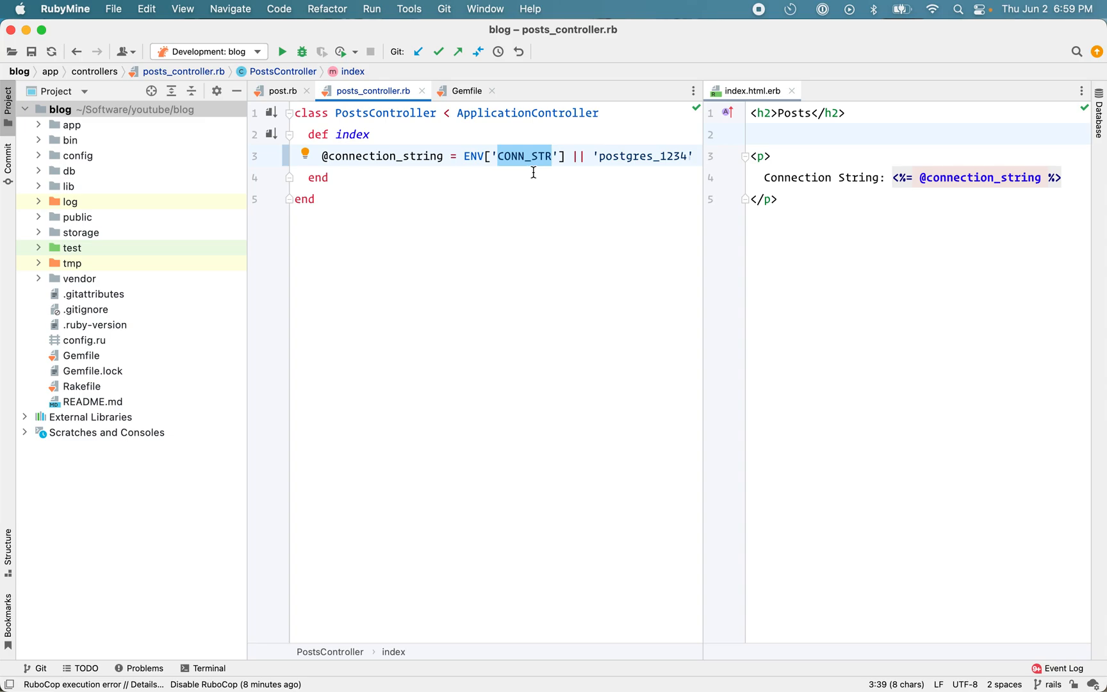
{"action": "mouse_move", "coordinate": [537, 164]}
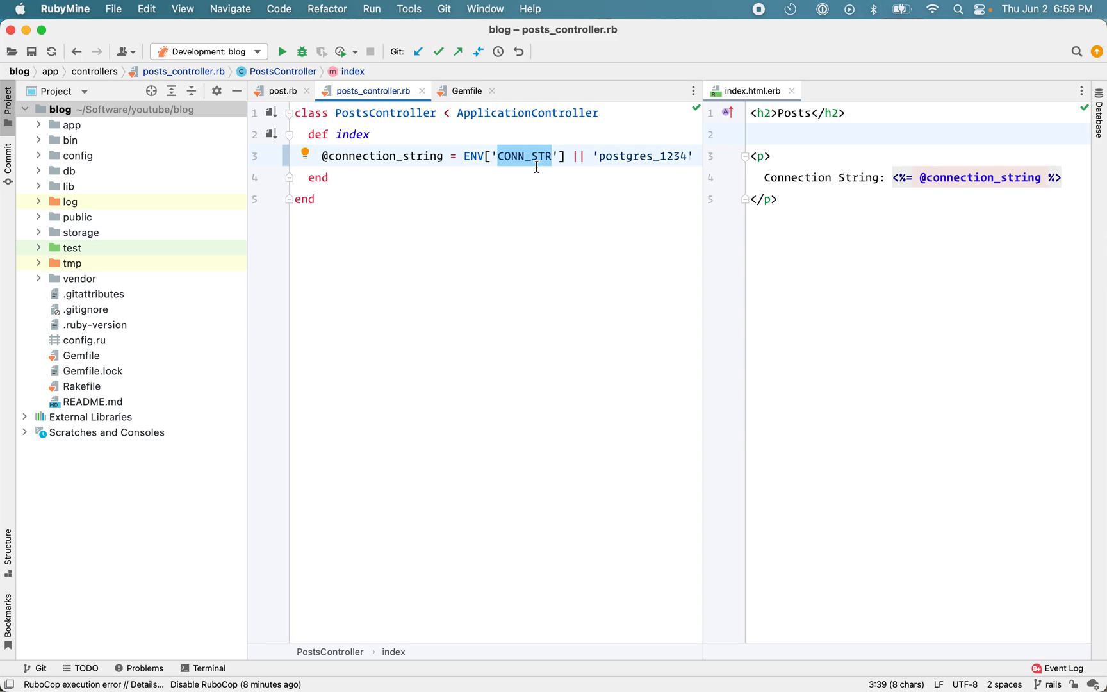
{"action": "mouse_move", "coordinate": [530, 184]}
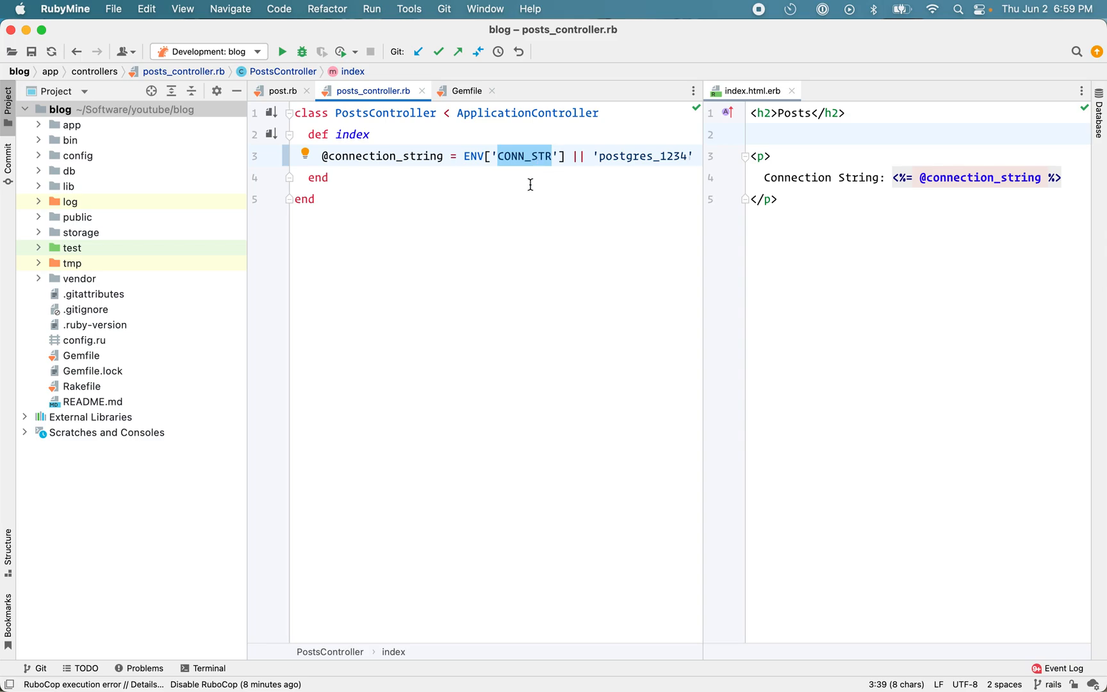
{"action": "mouse_move", "coordinate": [535, 157]}
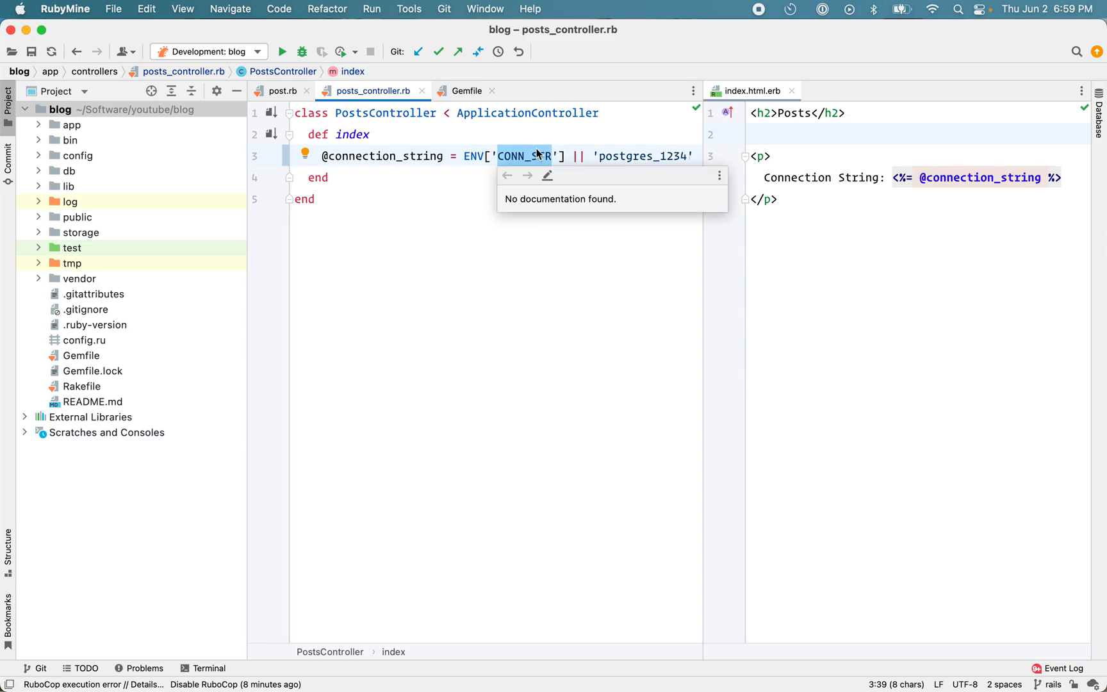
{"action": "left_click", "coordinate": [444, 235]}
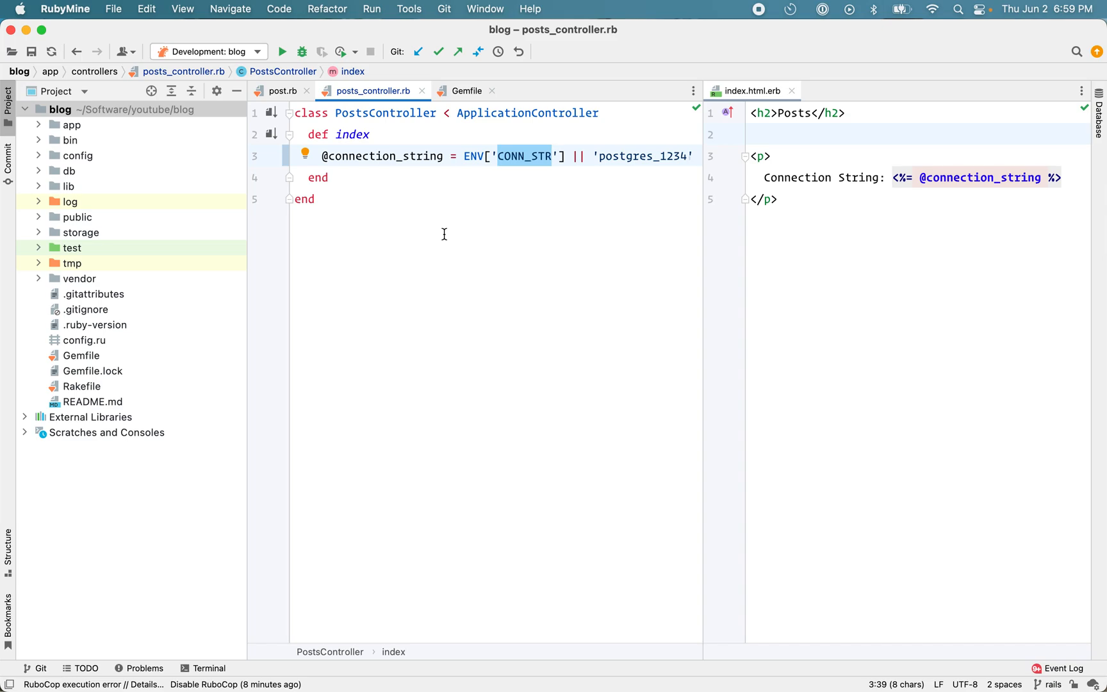
{"action": "mouse_move", "coordinate": [522, 174]}
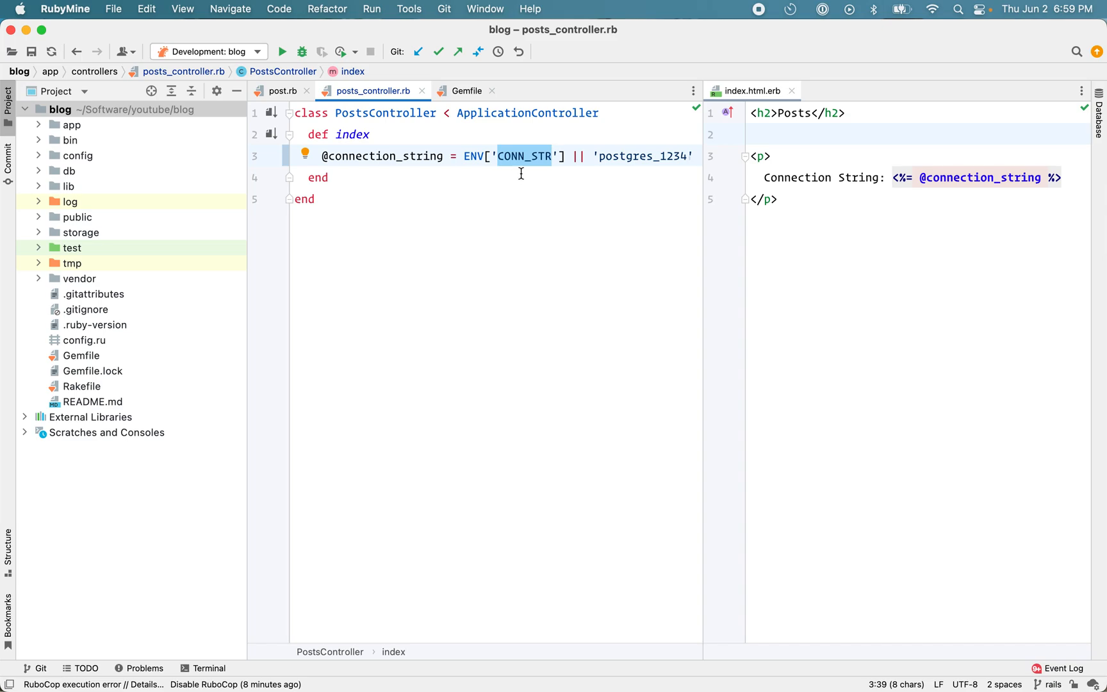
{"action": "mouse_move", "coordinate": [541, 189]}
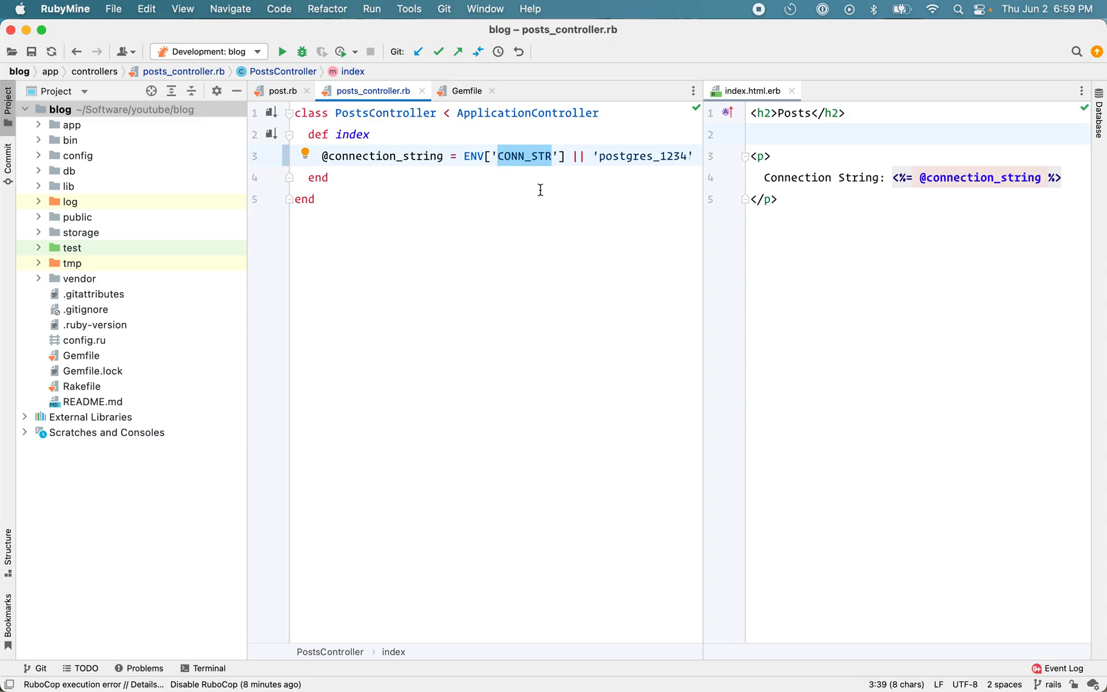
{"action": "mouse_move", "coordinate": [667, 218]}
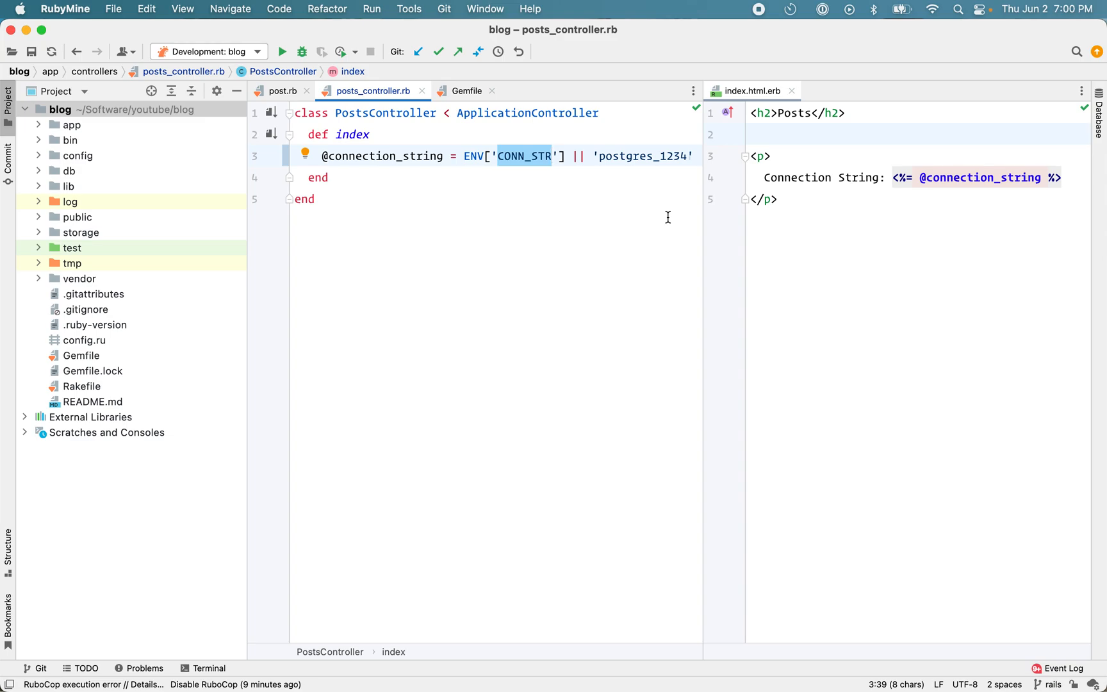
{"action": "mouse_move", "coordinate": [638, 325]}
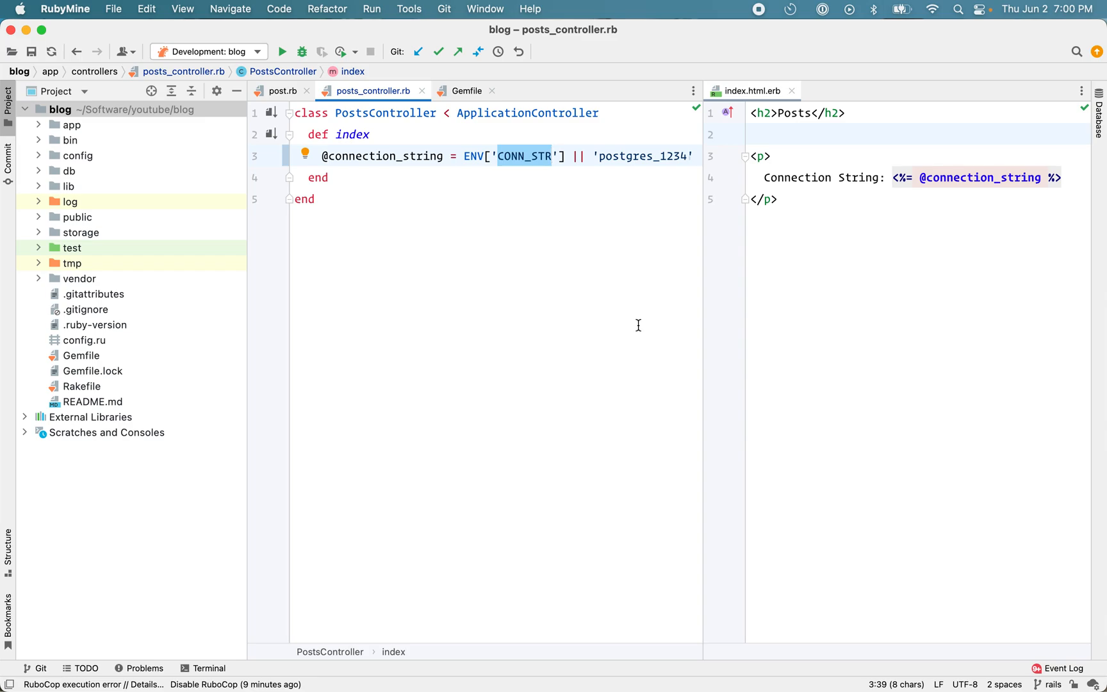
{"action": "left_click", "coordinate": [496, 156]}
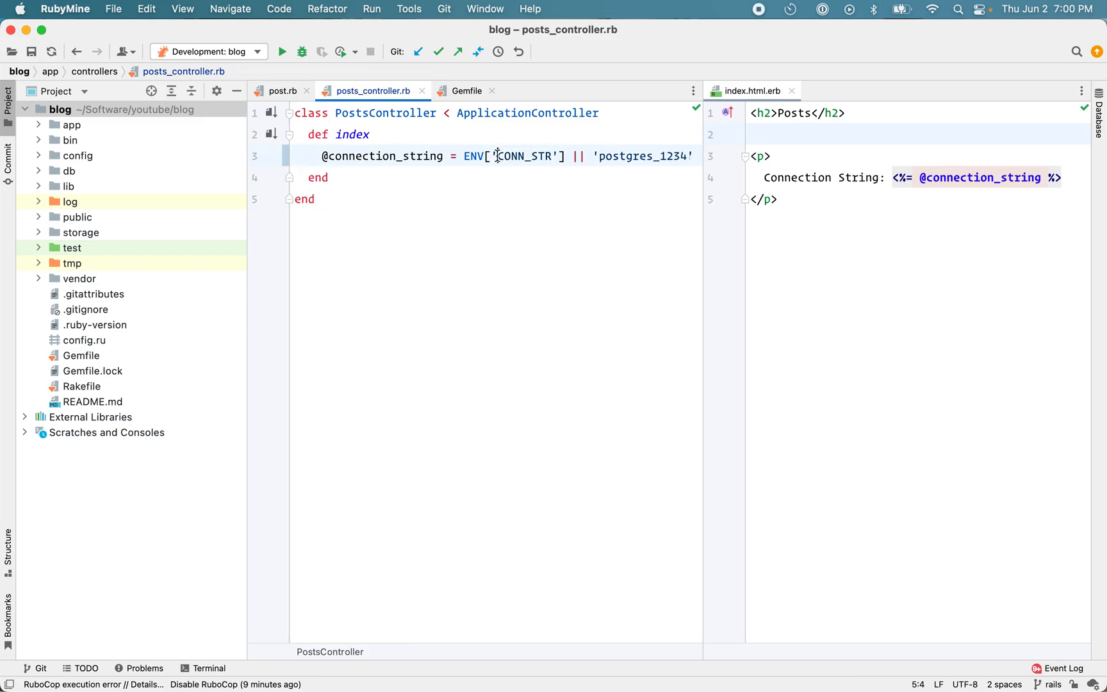
{"action": "type", "text": "BL"}
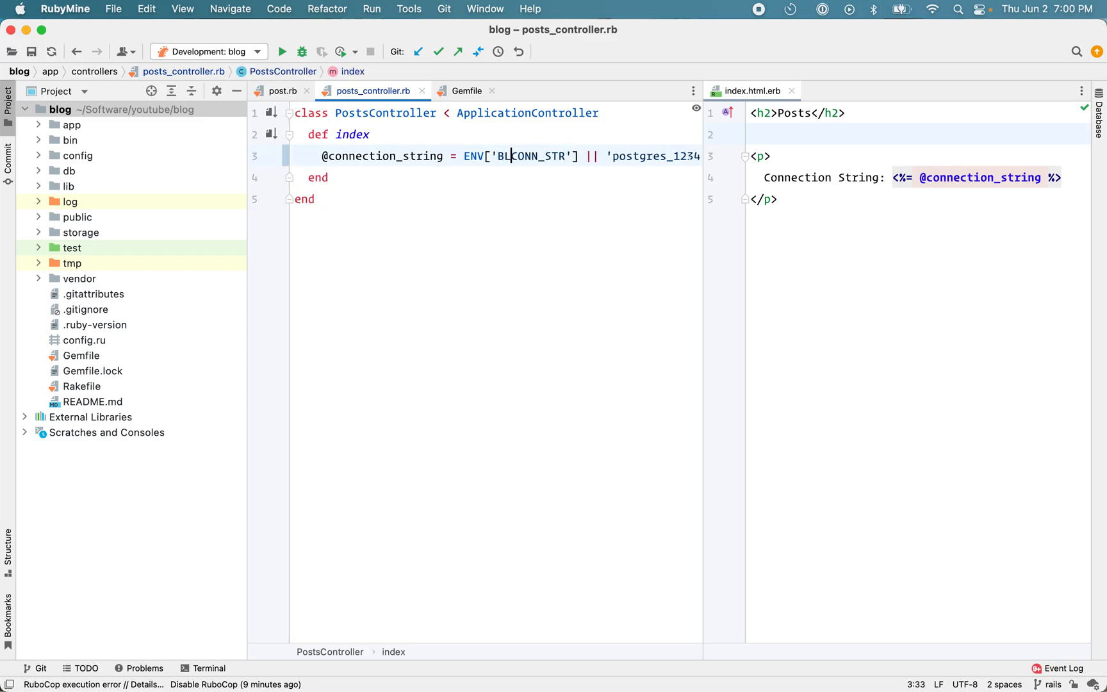
{"action": "type", "text": "OG_"}
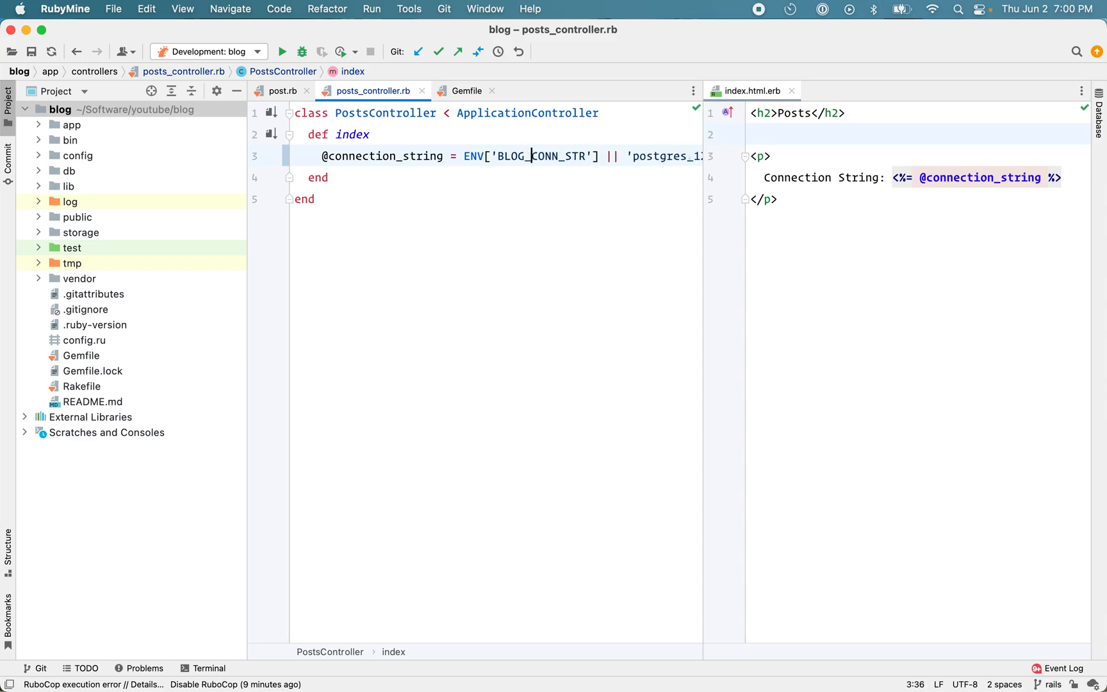
{"action": "double_click", "coordinate": [513, 157]}
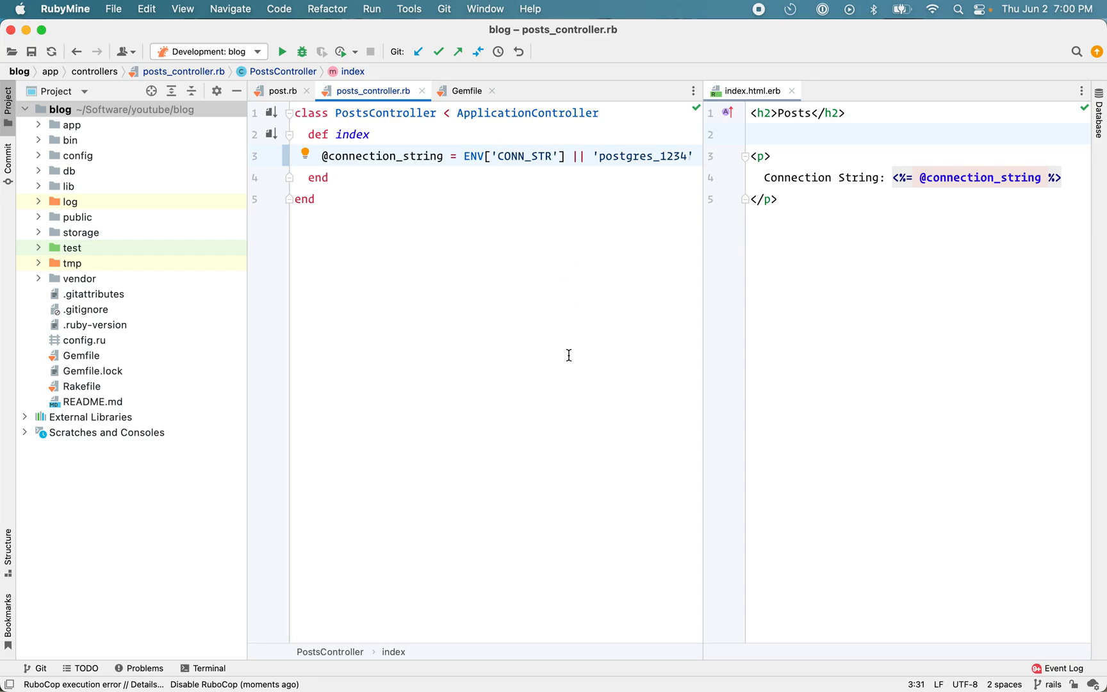
{"action": "mouse_move", "coordinate": [543, 402]}
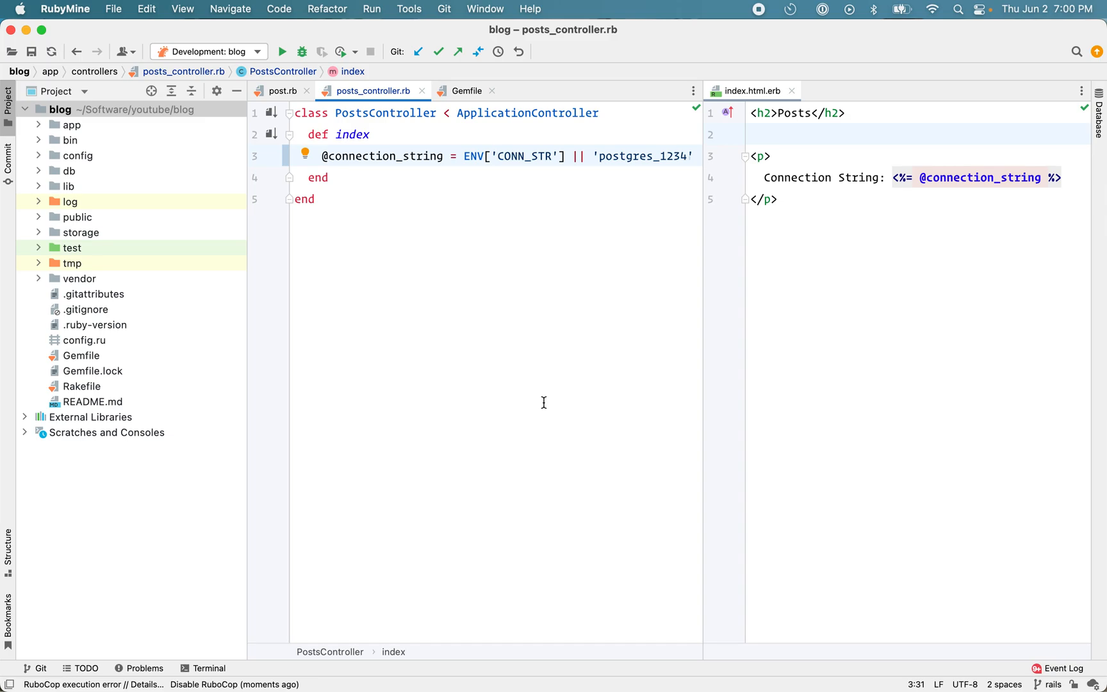
Switch to Chrome showing the blog's Posts page with postgres_1234.
{"action": "key", "text": "Cmd+Tab"}
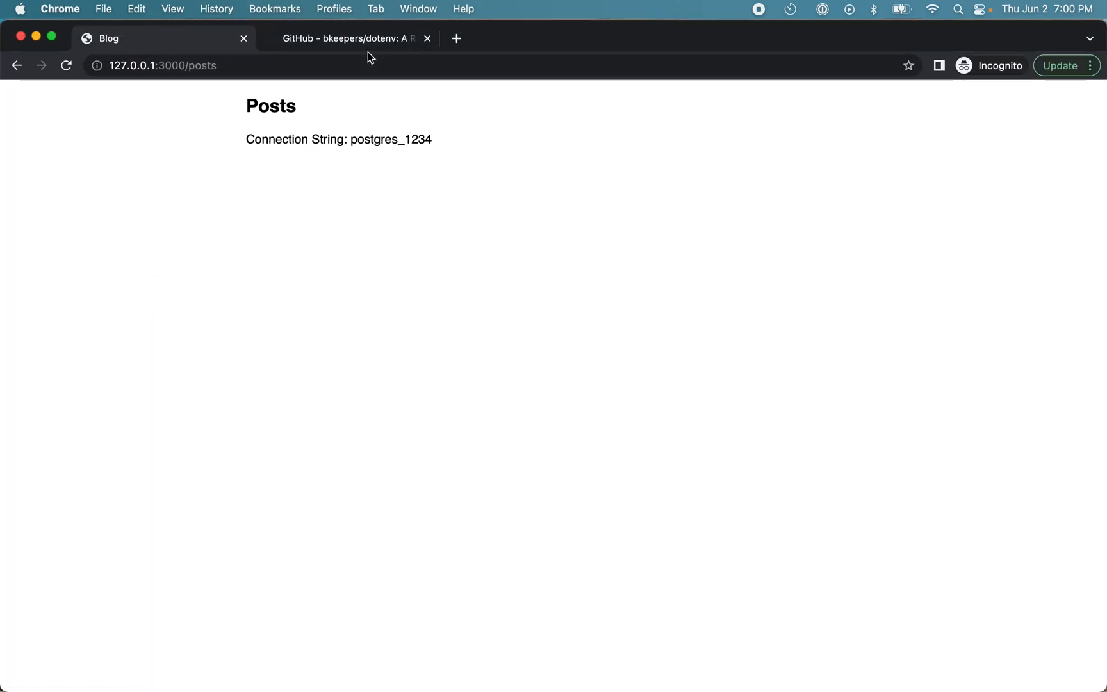
Scroll the bkeepers/dotenv README down to the Rails installation section with the dotenv-rails gem line.
{"action": "left_click", "coordinate": [352, 39]}
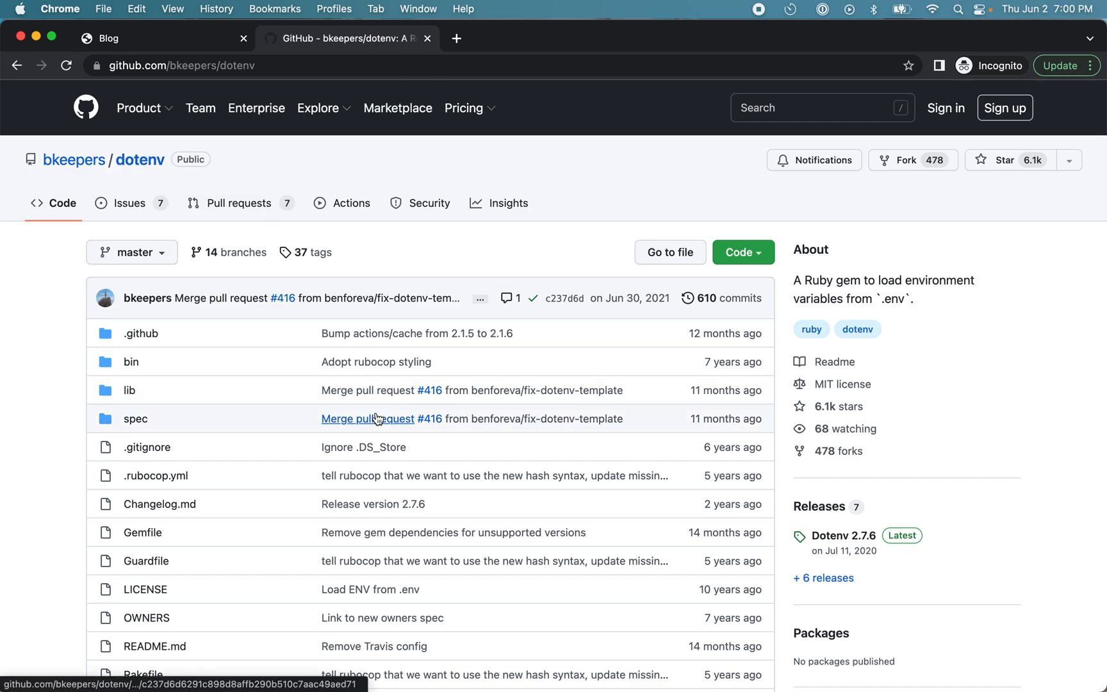
{"action": "scroll", "scroll_direction": "down", "scroll_amount": 3}
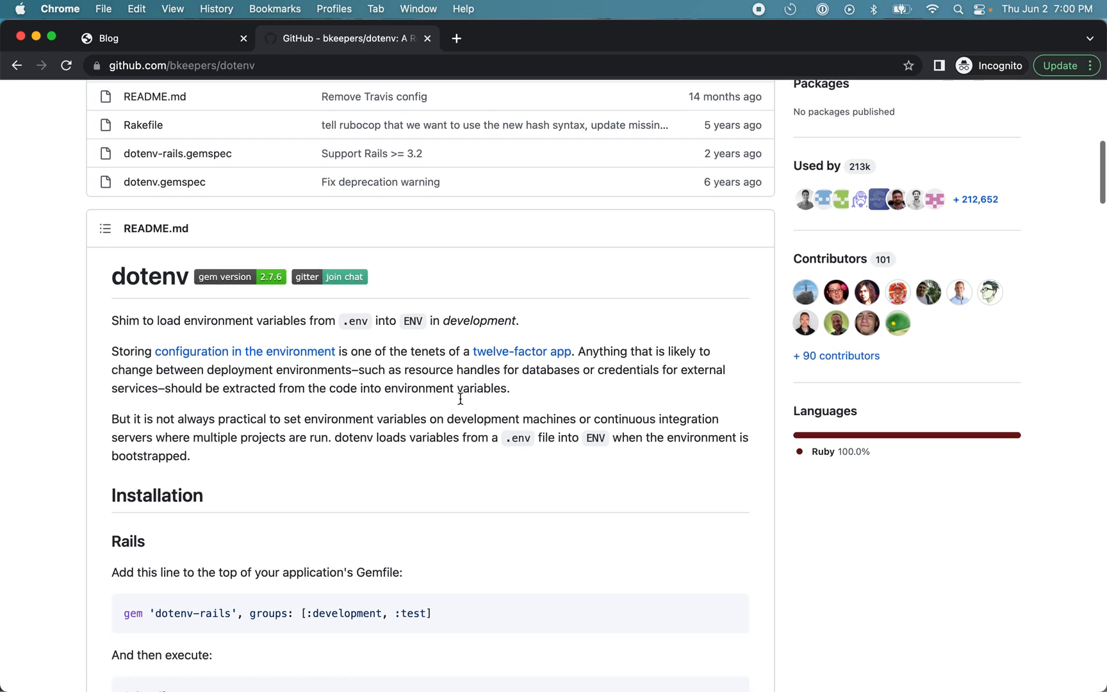
{"action": "scroll", "scroll_direction": "down", "scroll_amount": 3}
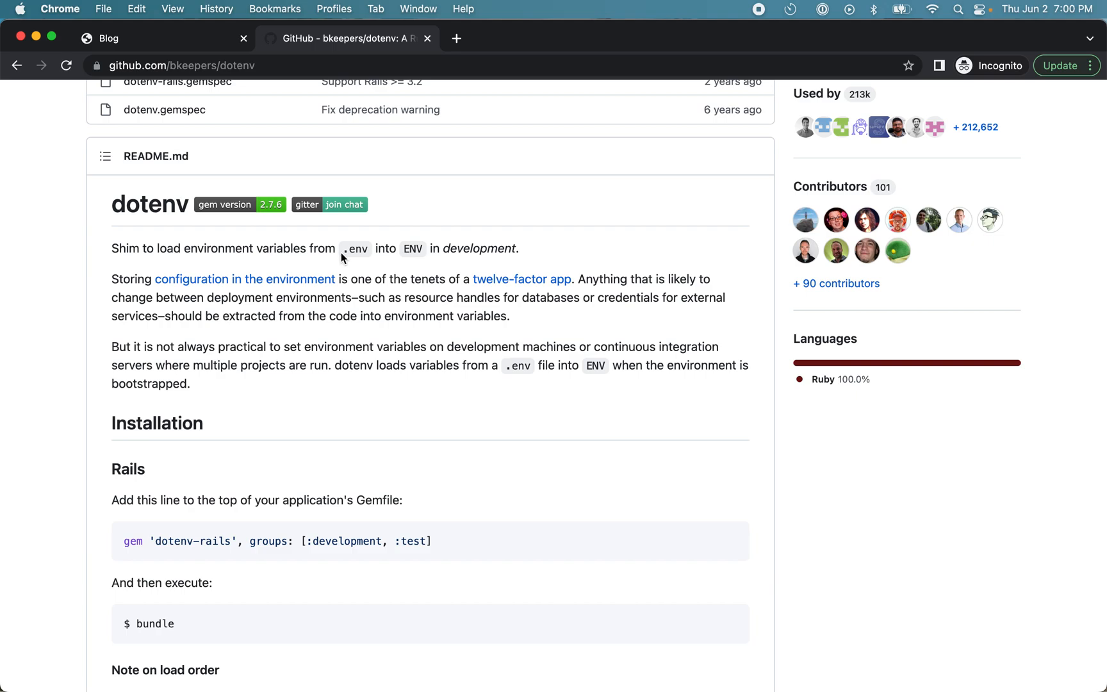
{"action": "mouse_move", "coordinate": [426, 238]}
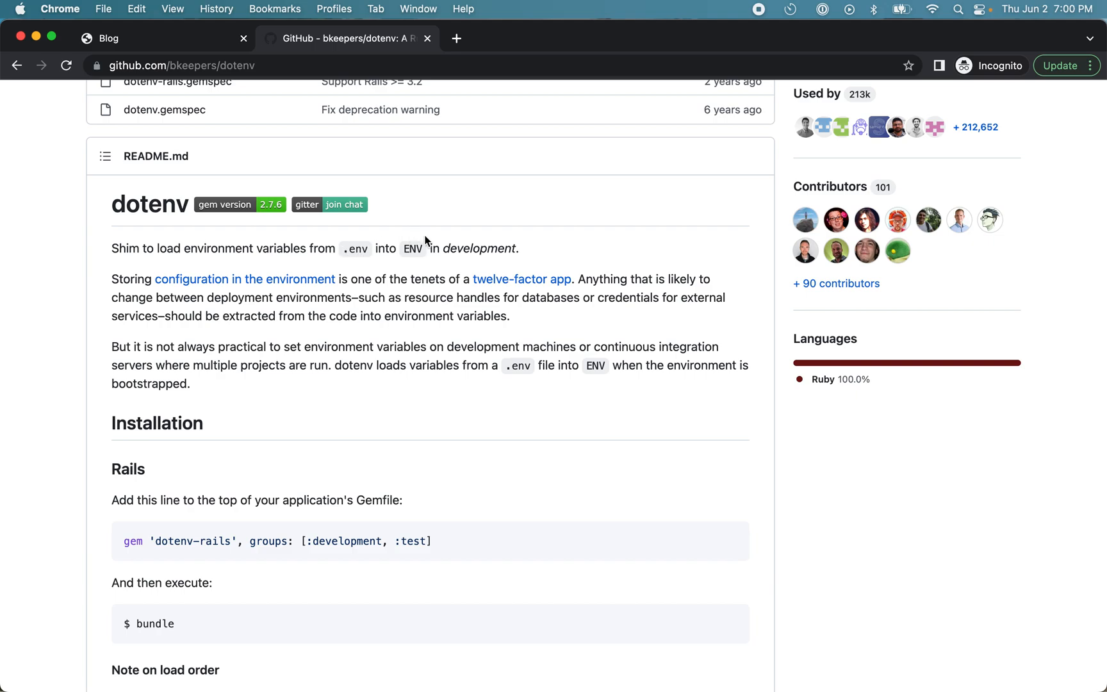
{"action": "mouse_move", "coordinate": [416, 262]}
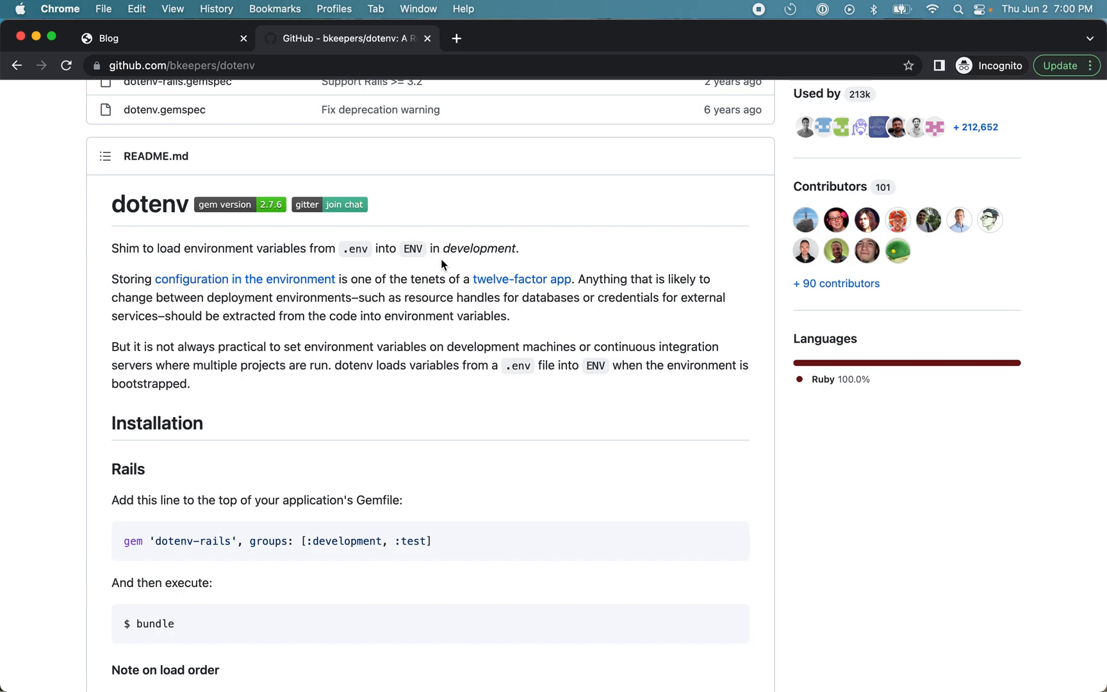
{"action": "mouse_move", "coordinate": [430, 280]}
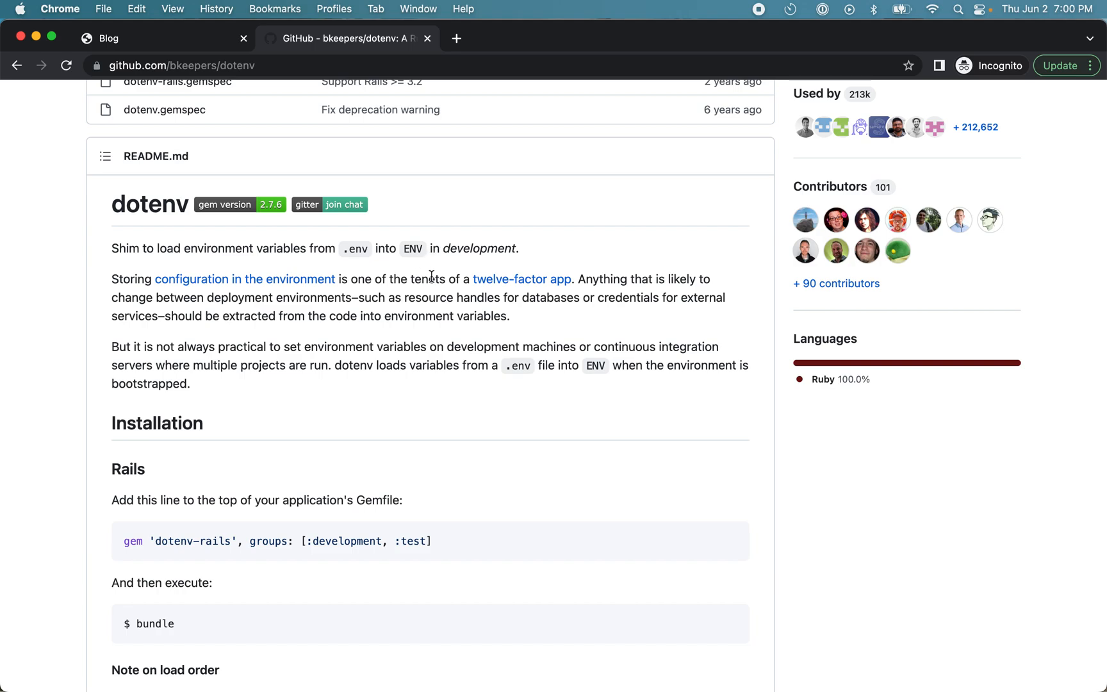
{"action": "mouse_move", "coordinate": [345, 525]}
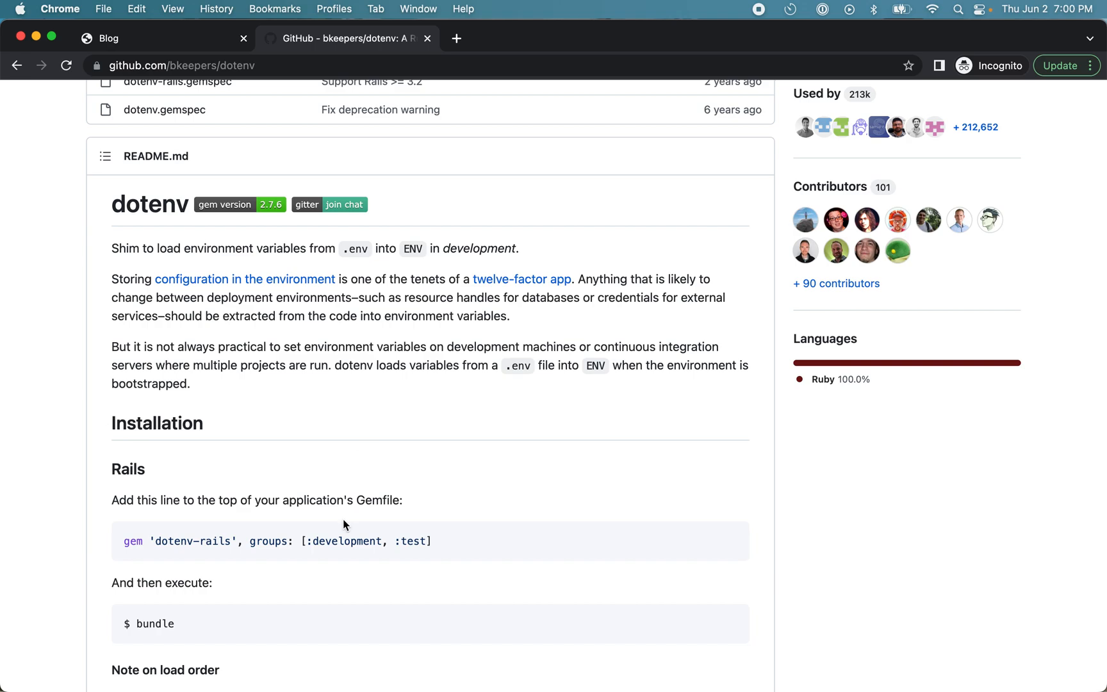
{"action": "scroll", "scroll_direction": "down", "scroll_amount": 3}
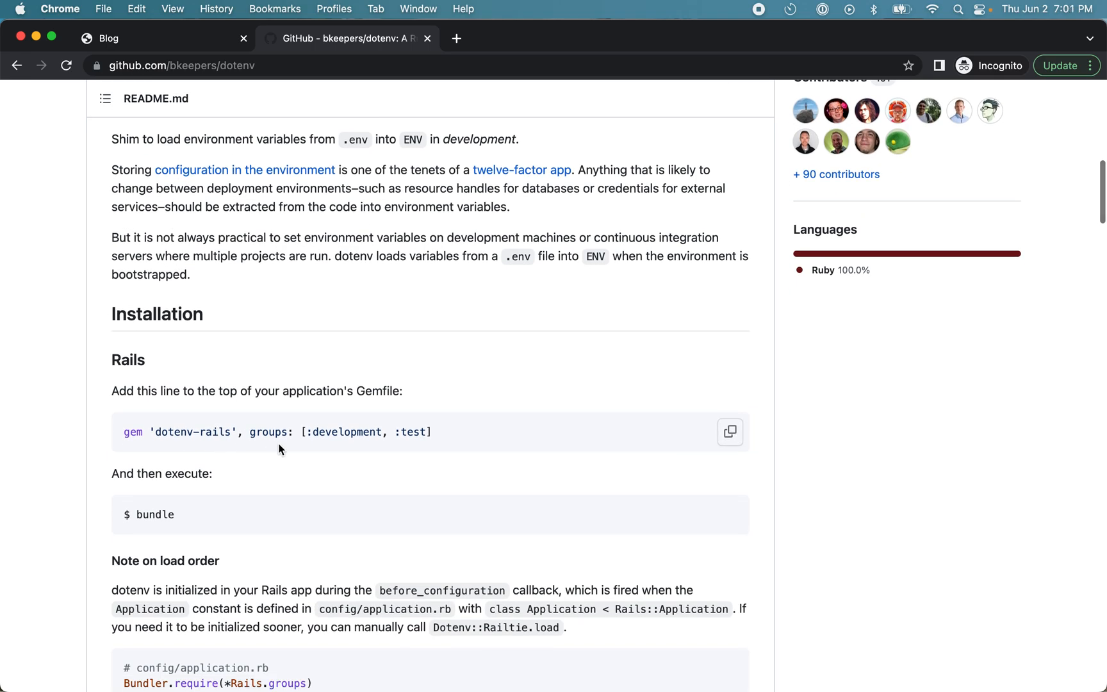
{"action": "mouse_move", "coordinate": [734, 447]}
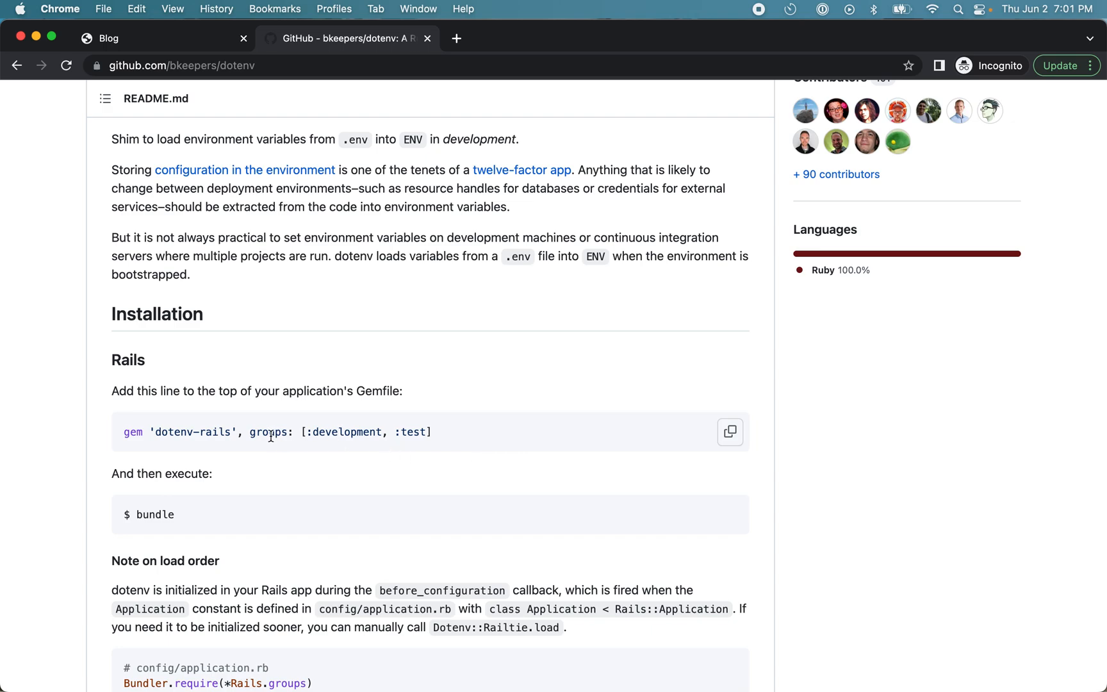
{"action": "mouse_move", "coordinate": [335, 436]}
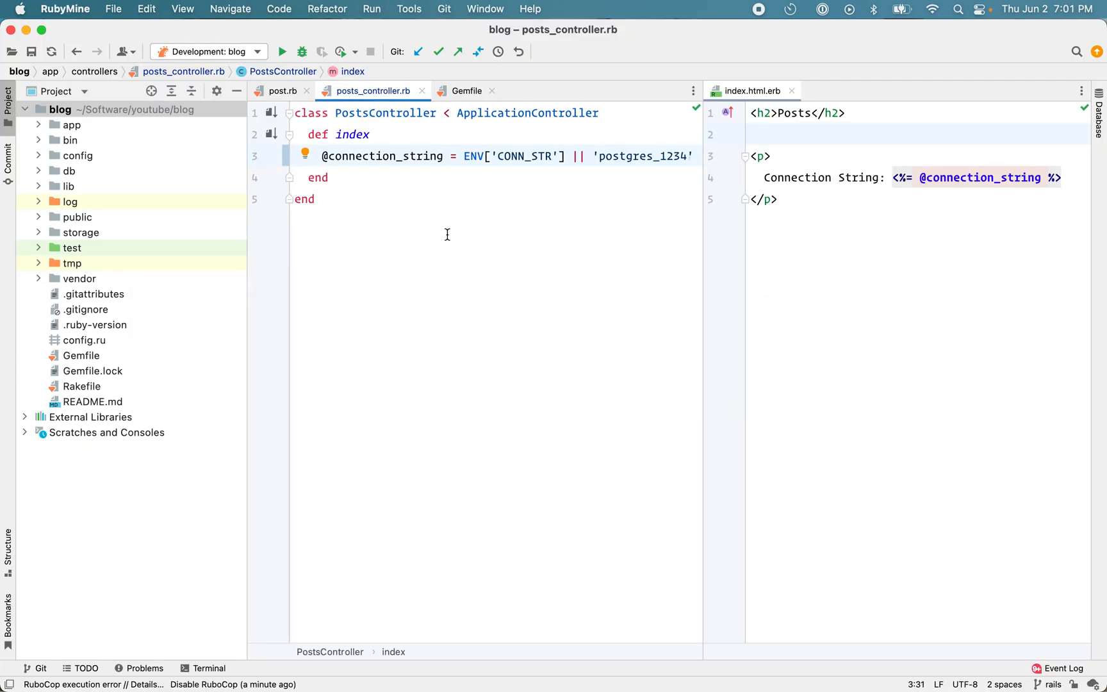
Add gem 'dotenv-rails' to the Gemfile's group :development, :test and save it.
{"action": "left_click", "coordinate": [467, 90]}
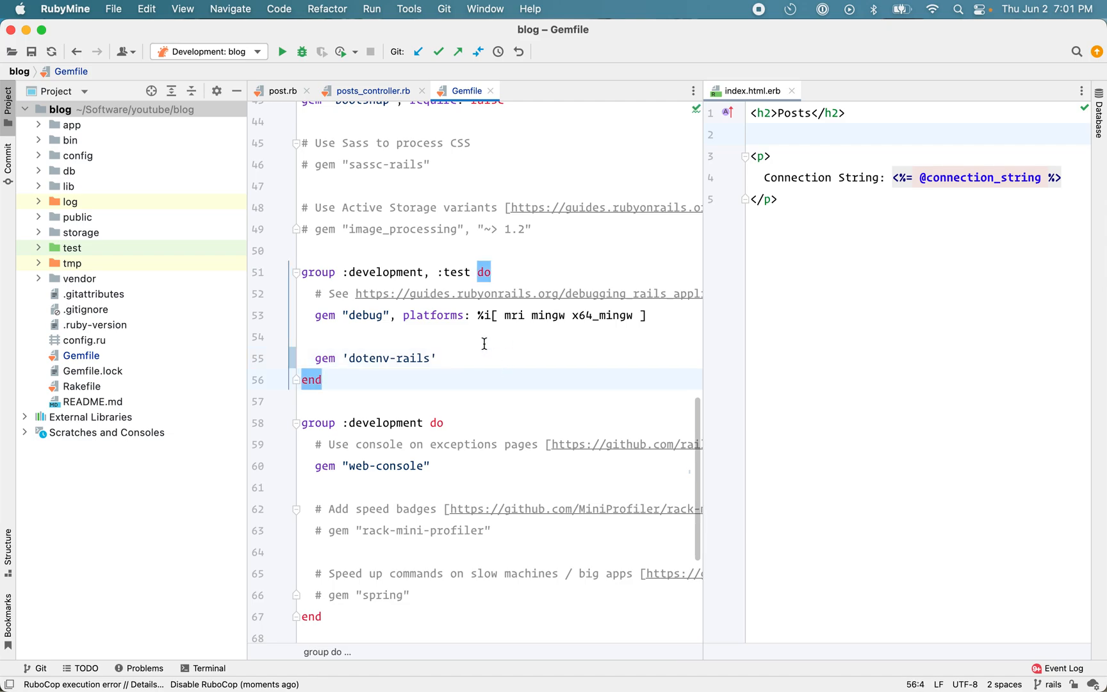
{"action": "key", "text": "Cmd+Tab"}
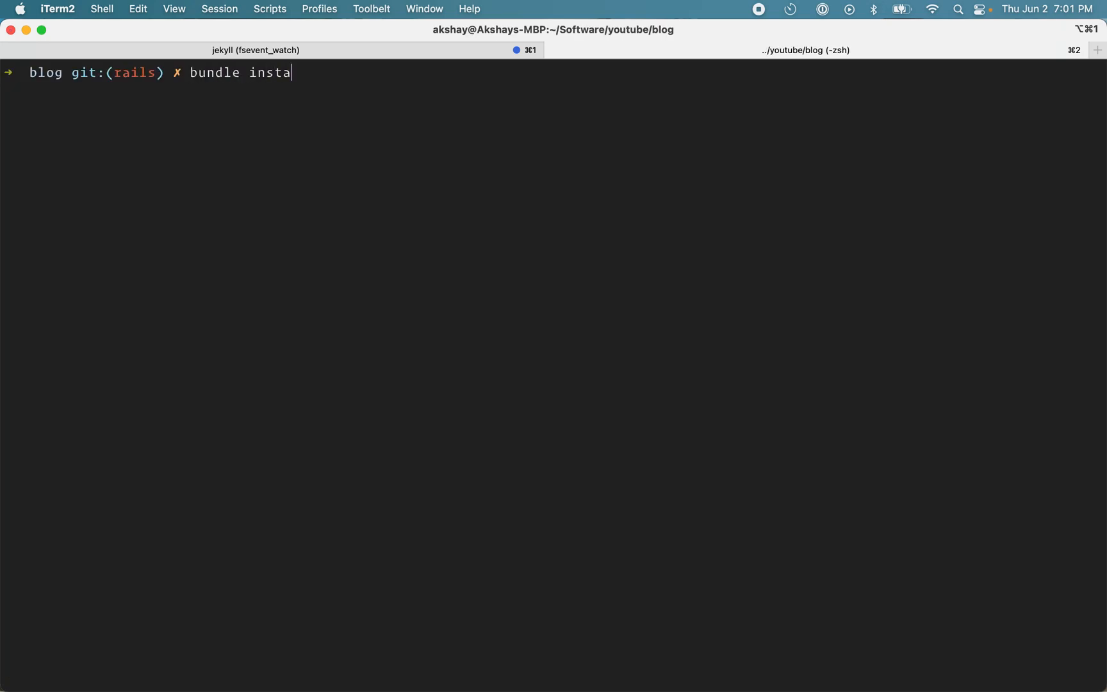
Run bundle install in iTerm2, then return to the RubyMine project.
{"action": "key", "text": "enter"}
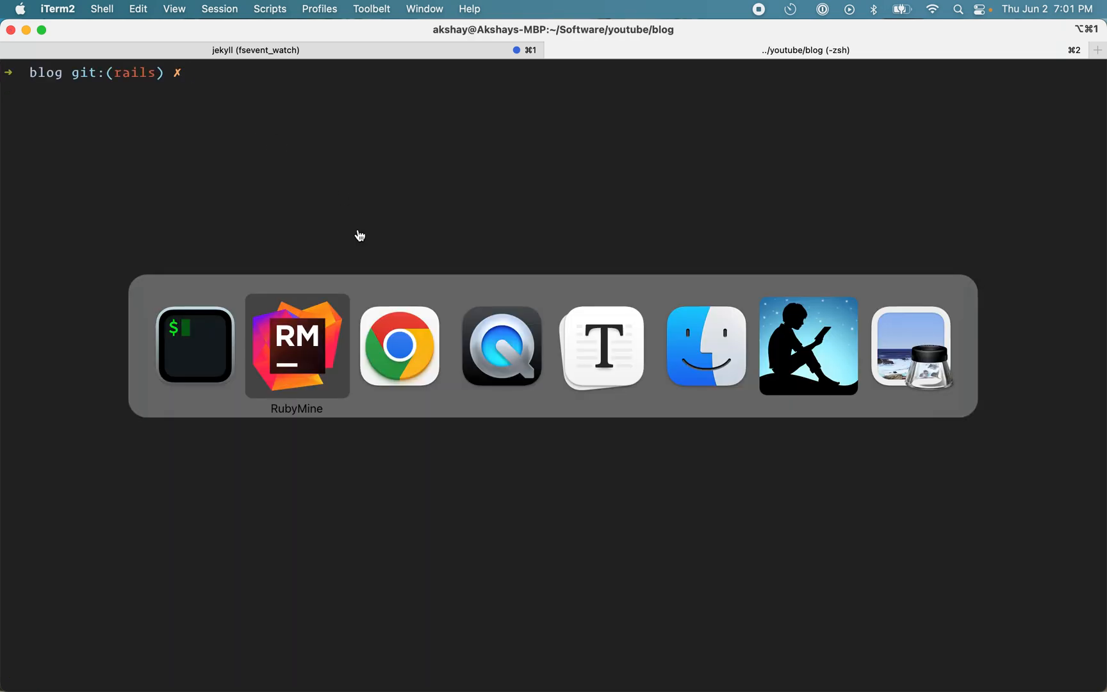
{"action": "left_click", "coordinate": [296, 345]}
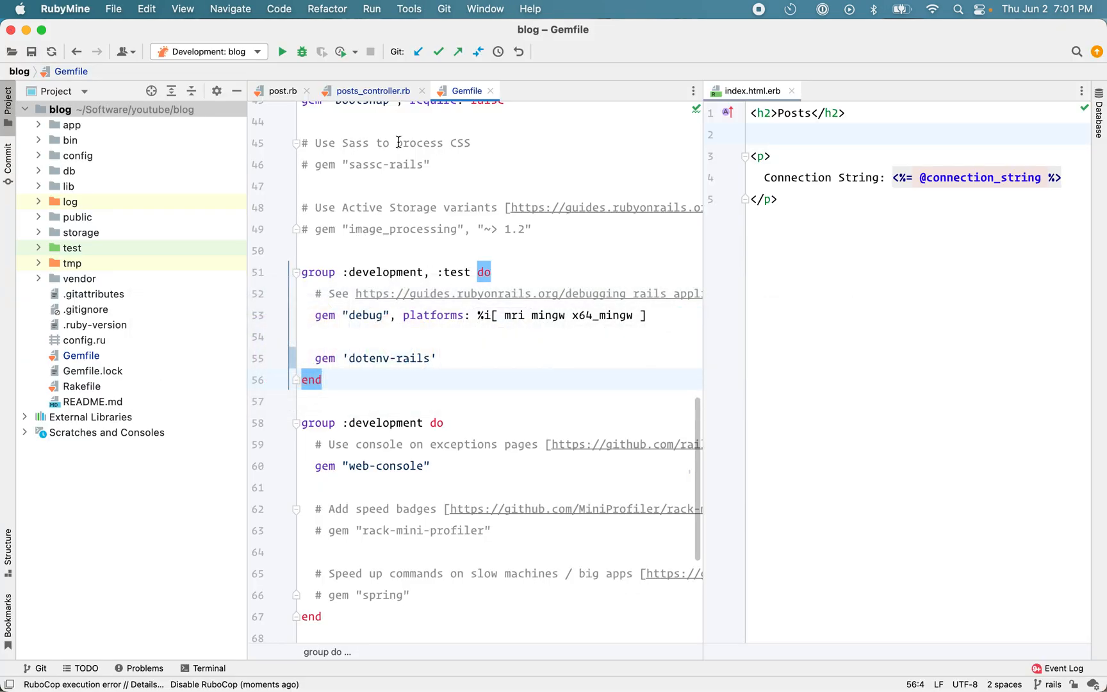
{"action": "mouse_move", "coordinate": [427, 167]}
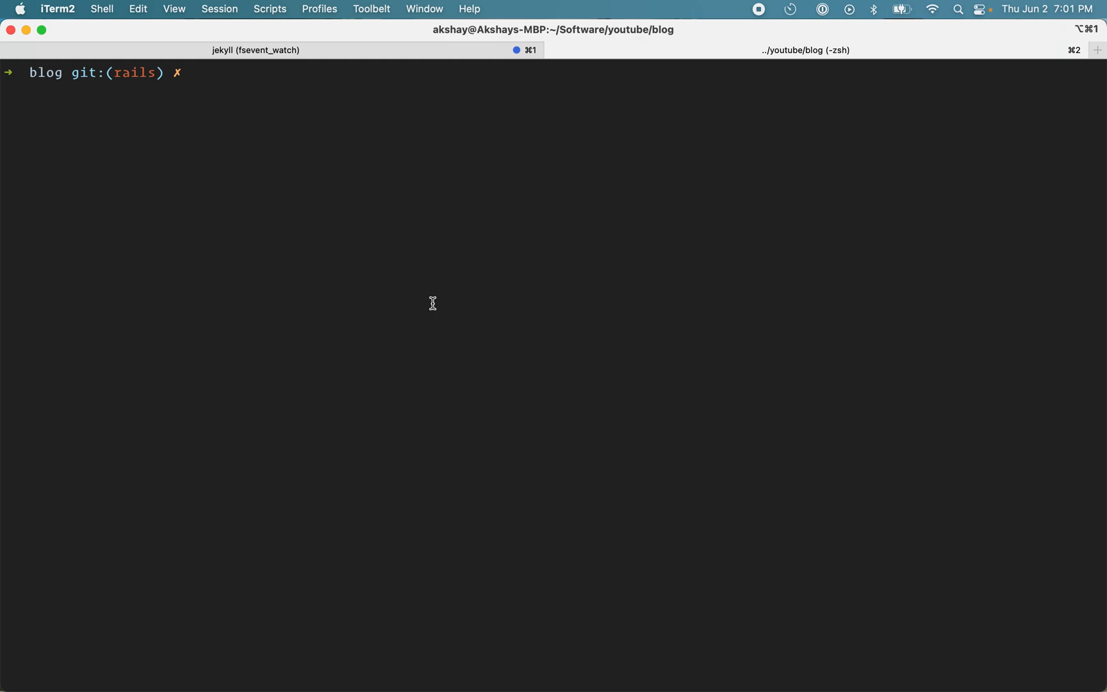
Run the Rails server from iTerm2 with CONN_STR=mysql_123 set for the process.
{"action": "type", "text": "CONN_"}
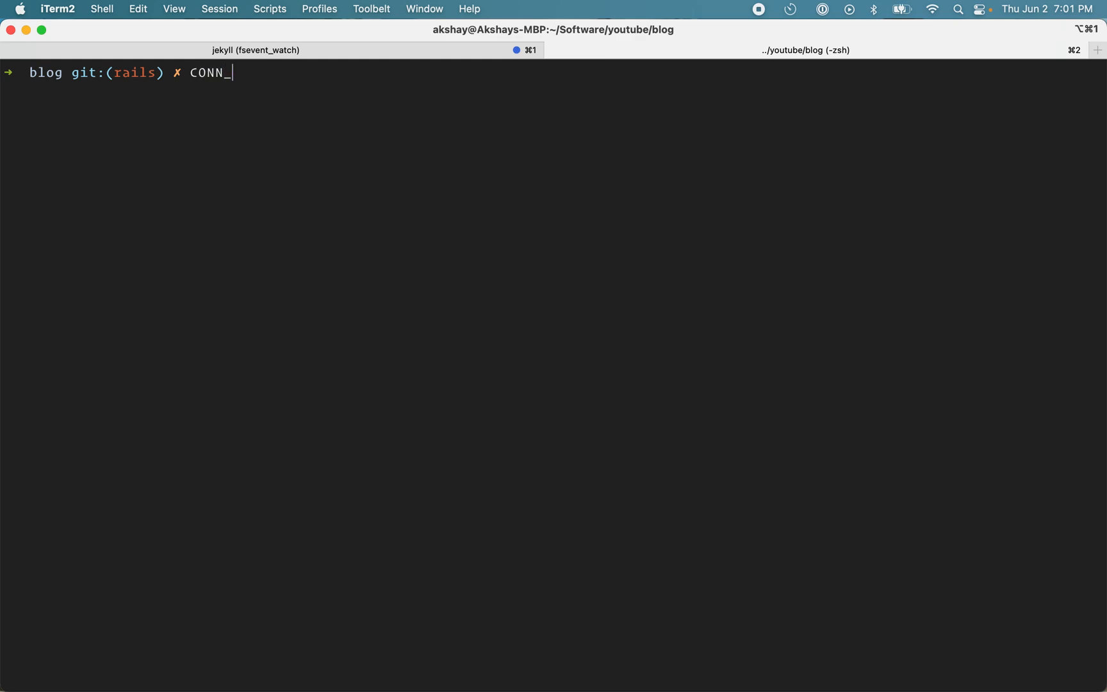
{"action": "type", "text": "STR="}
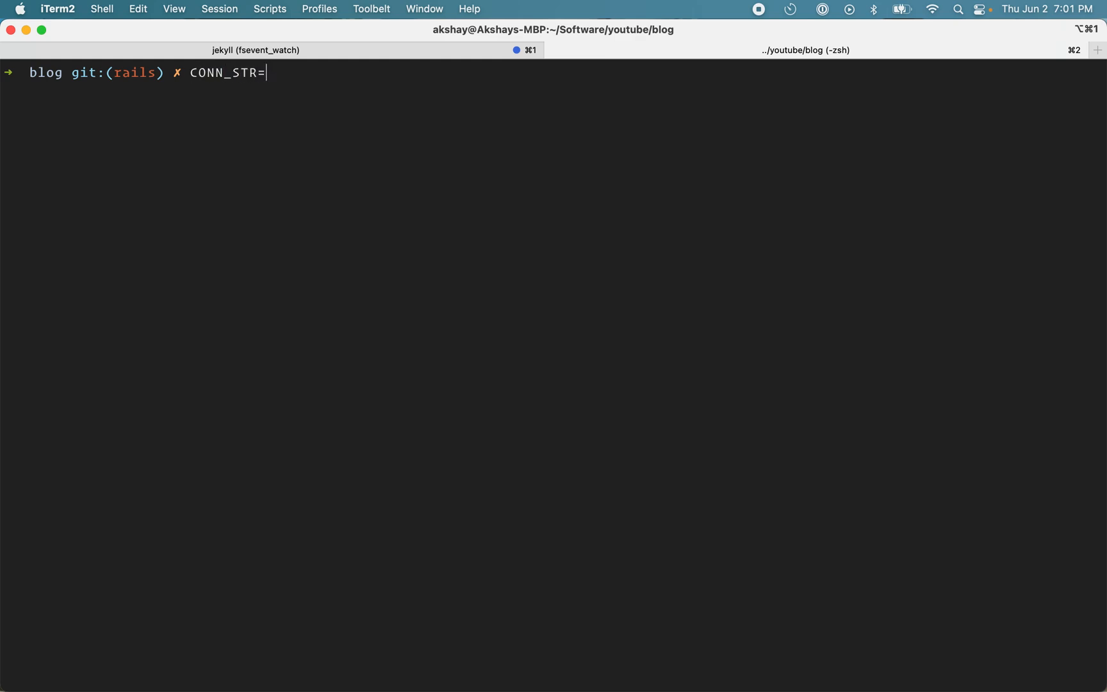
{"action": "type", "text": "my"}
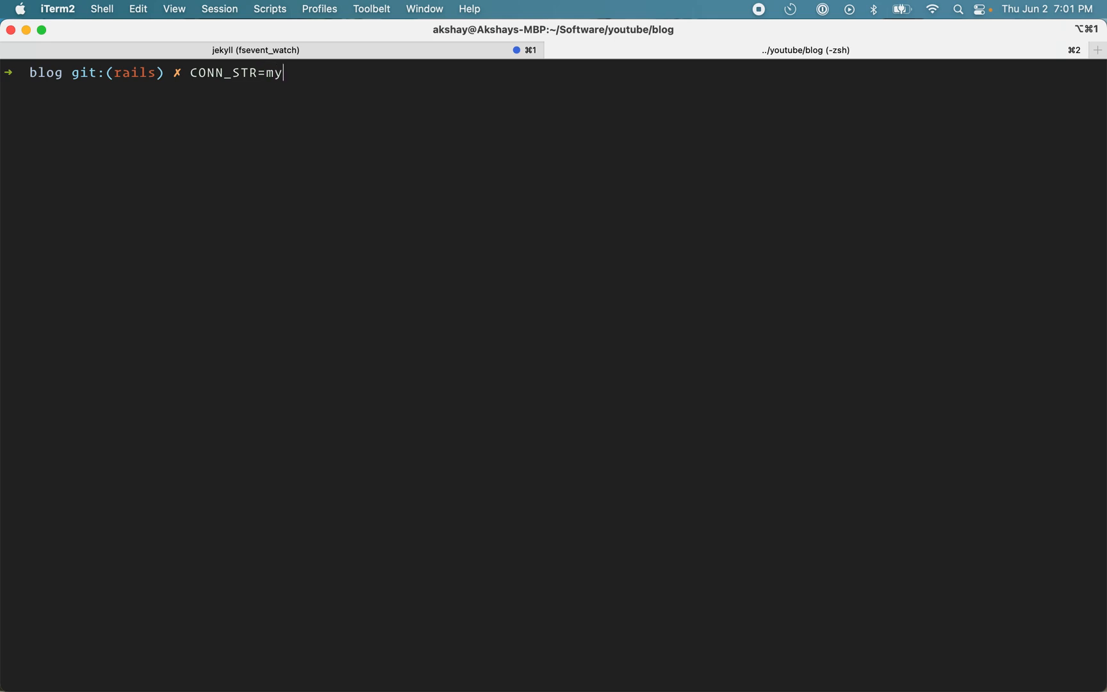
{"action": "type", "text": "sql_"}
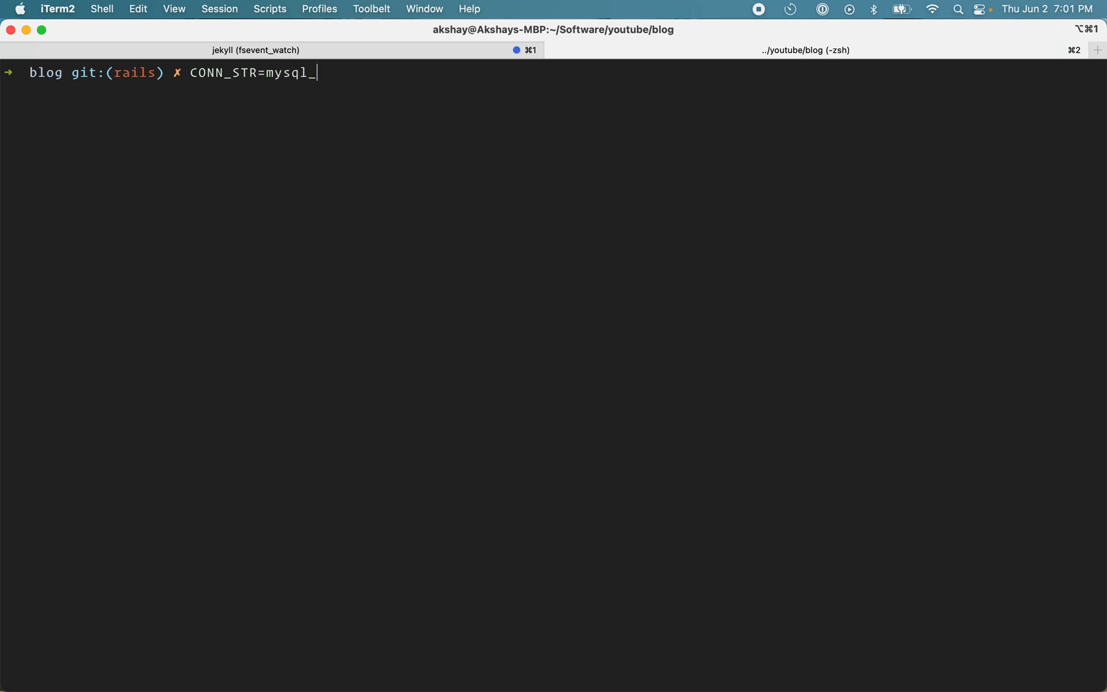
{"action": "type", "text": "123"}
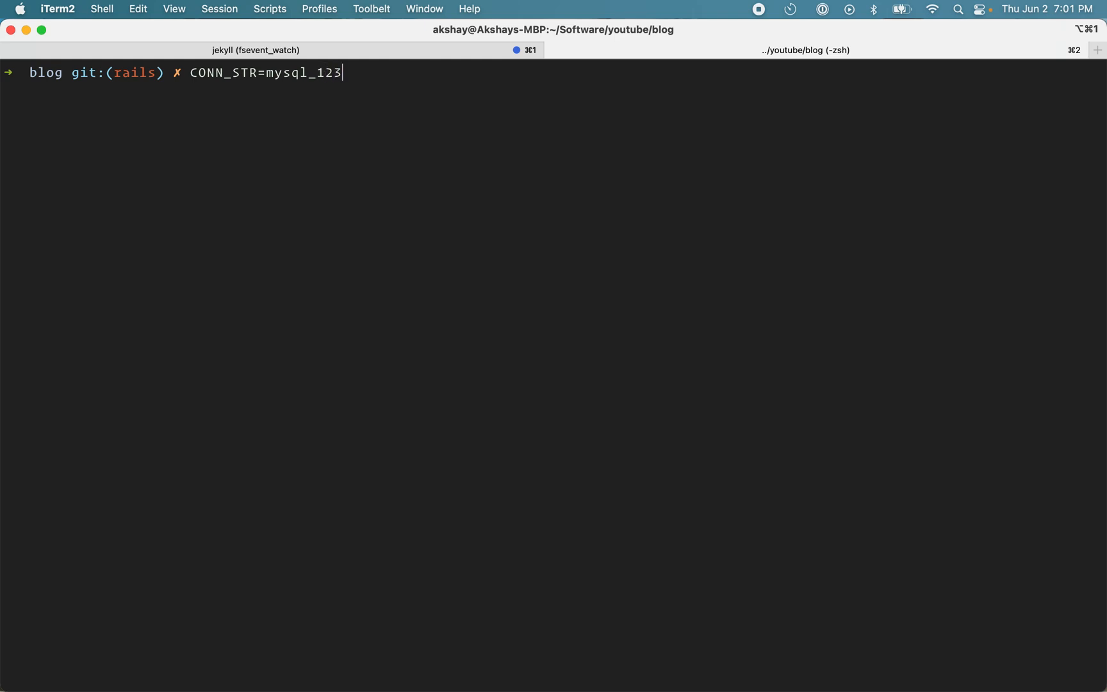
{"action": "type", "text": "bin/railser"}
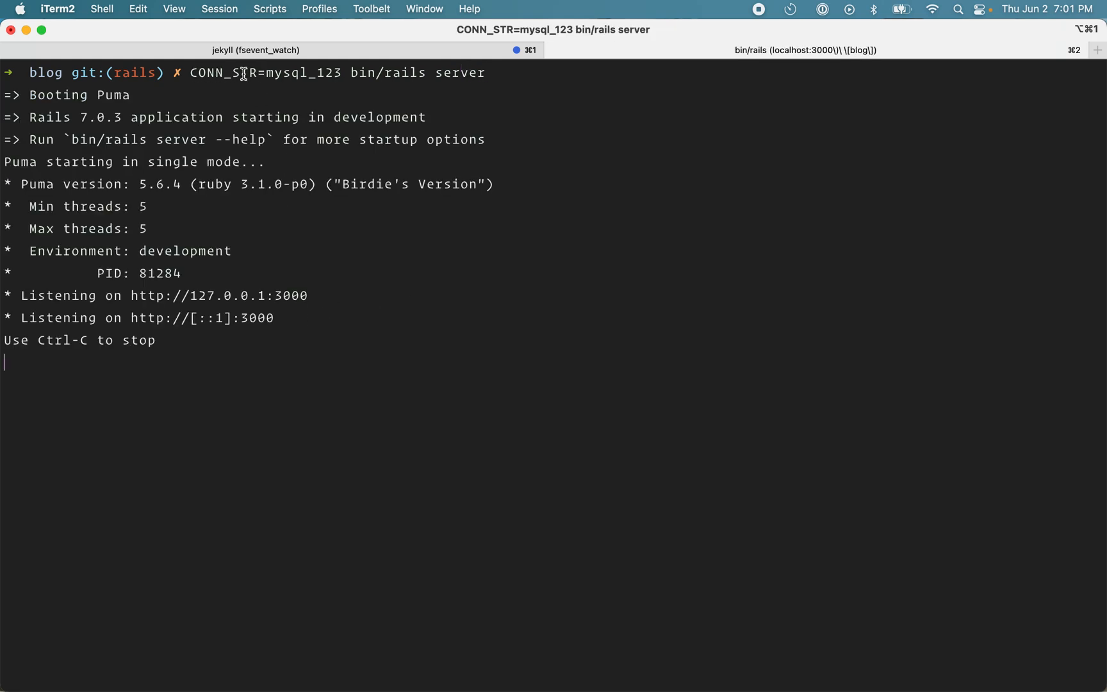
{"action": "mouse_move", "coordinate": [320, 73]}
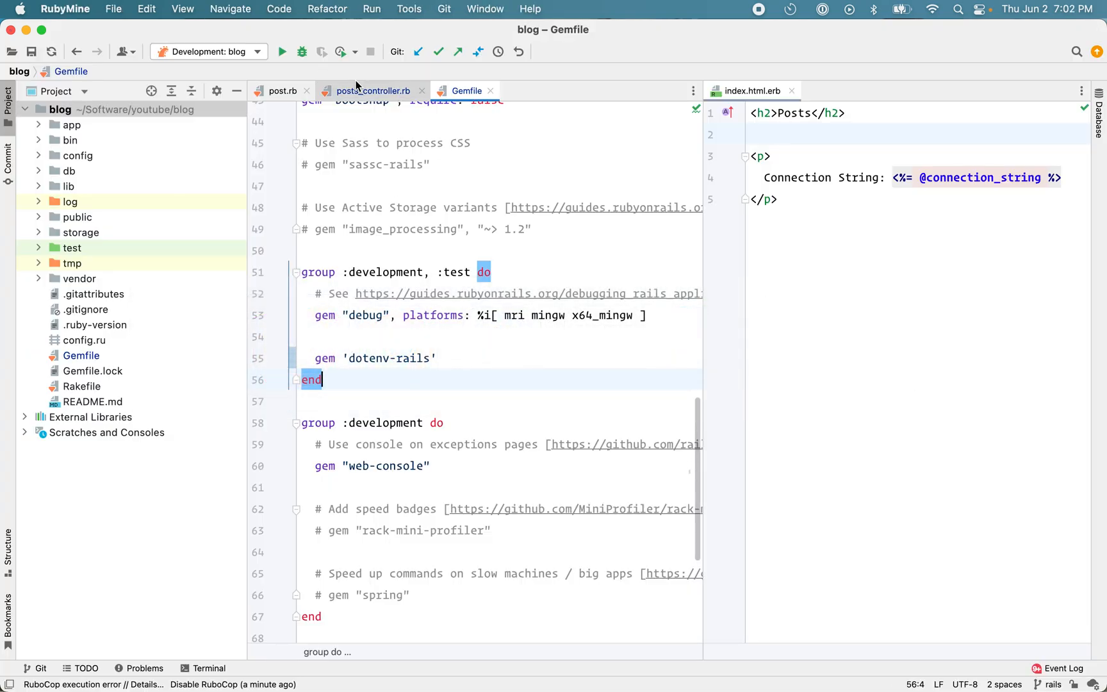
View posts_controller.rb, then select the blog project root to create a new file there.
{"action": "left_click", "coordinate": [371, 90]}
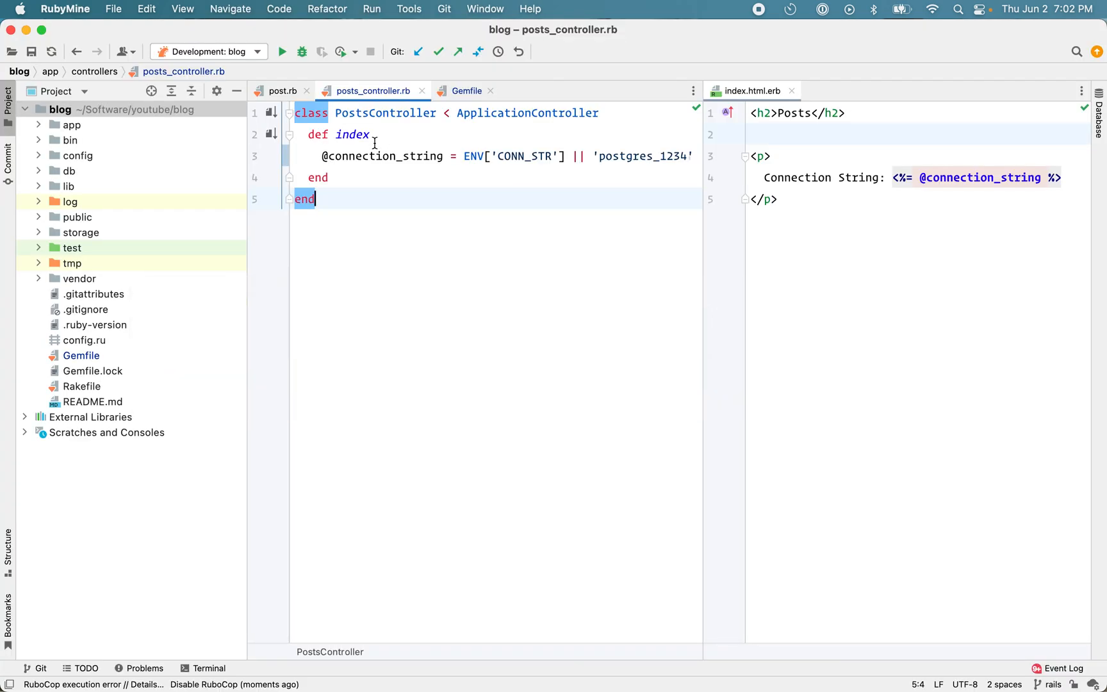
{"action": "mouse_move", "coordinate": [101, 325]}
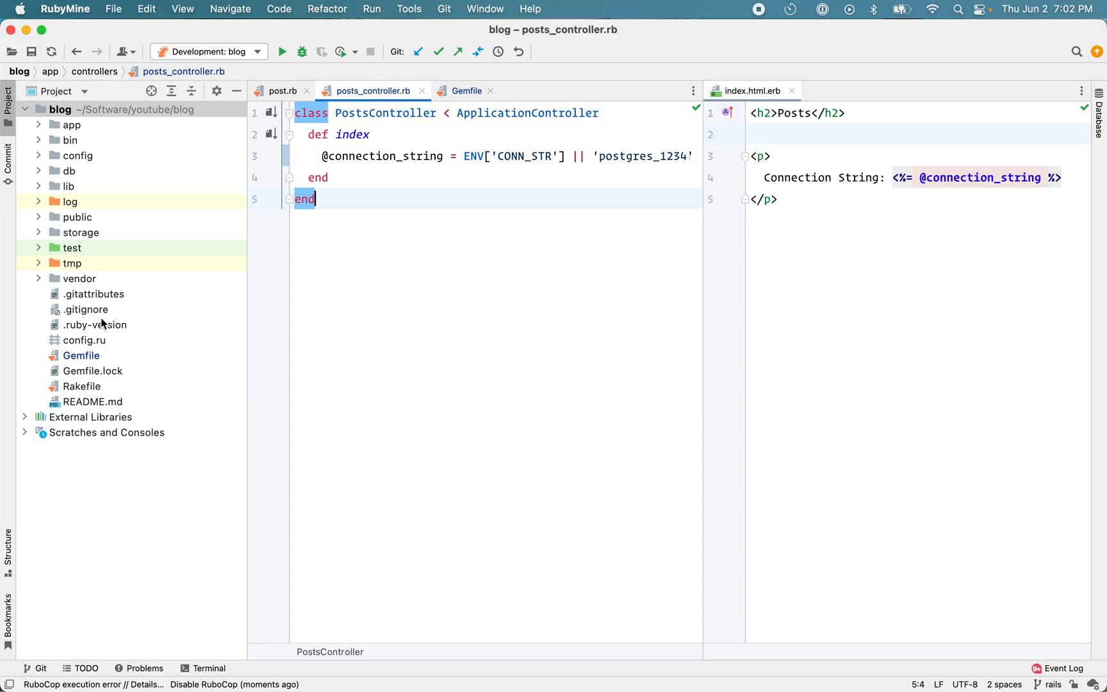
{"action": "left_click", "coordinate": [57, 108]}
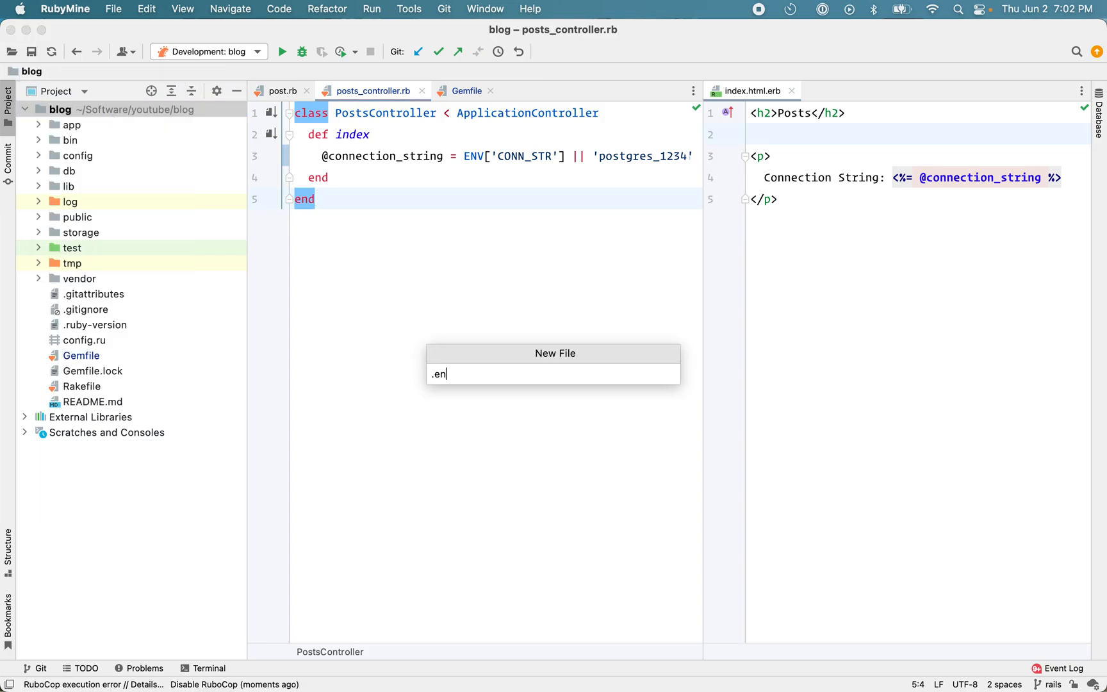
Create the empty .env file in the blog root, then switch to the browser.
{"action": "key", "text": "Enter"}
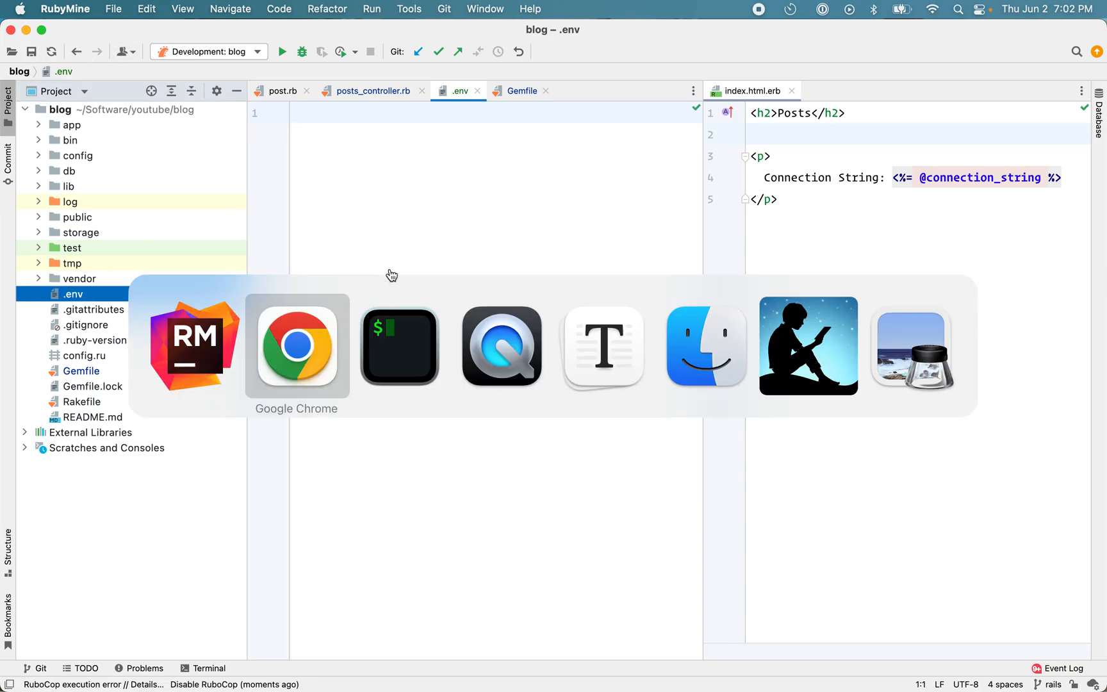
{"action": "left_click", "coordinate": [399, 346]}
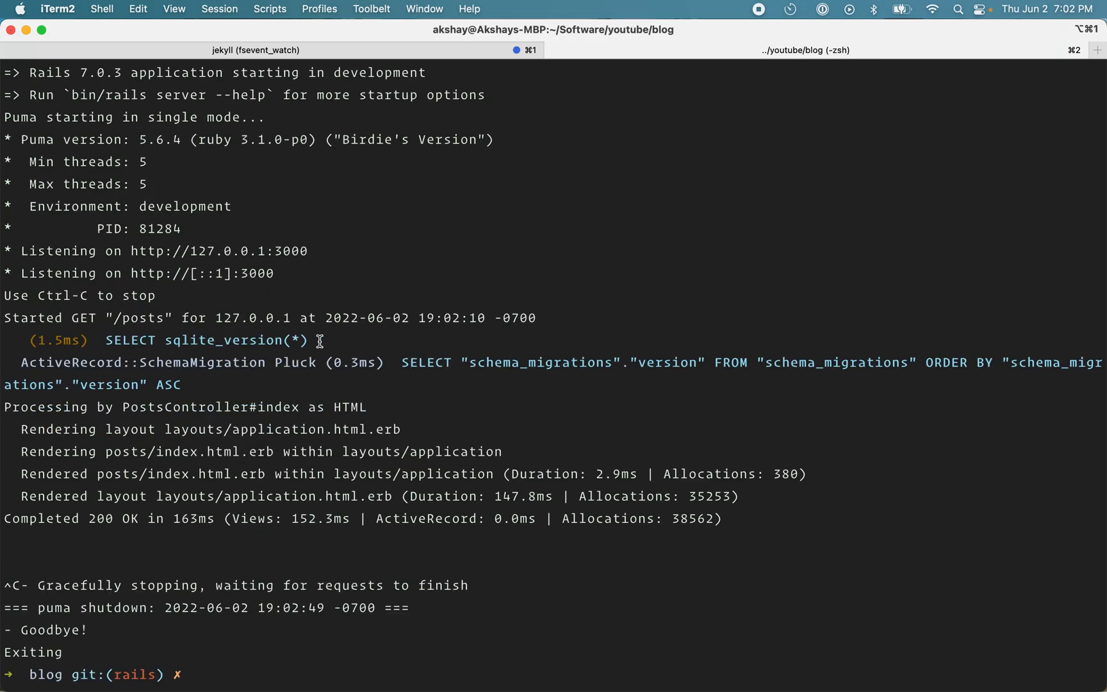
{"action": "mouse_move", "coordinate": [323, 348]}
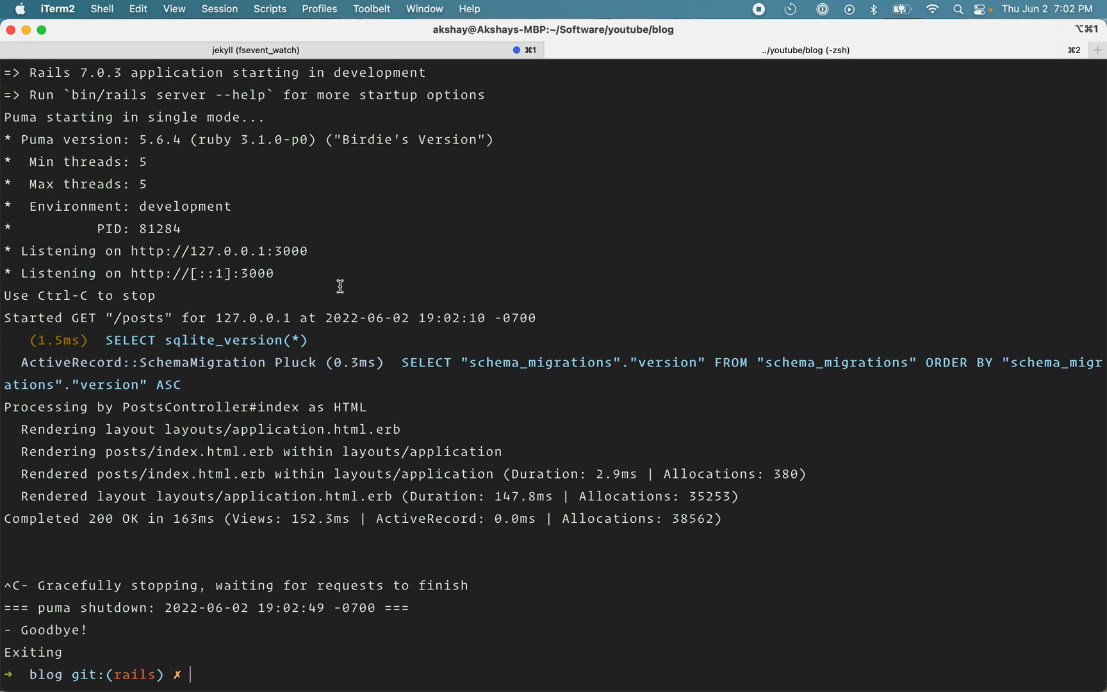
{"action": "mouse_move", "coordinate": [349, 385]}
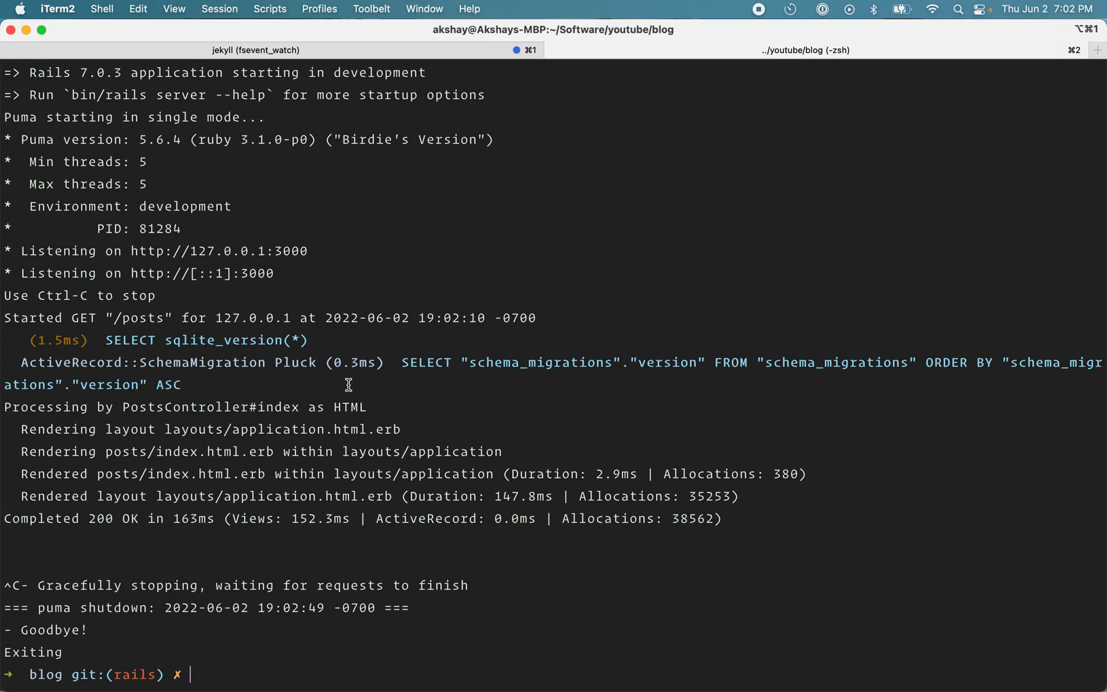
Stop the Puma server and restart it with plain bin/rails s so it reads .env.
{"action": "type", "text": "CONN_STR=mysql_123 bin/rails server"}
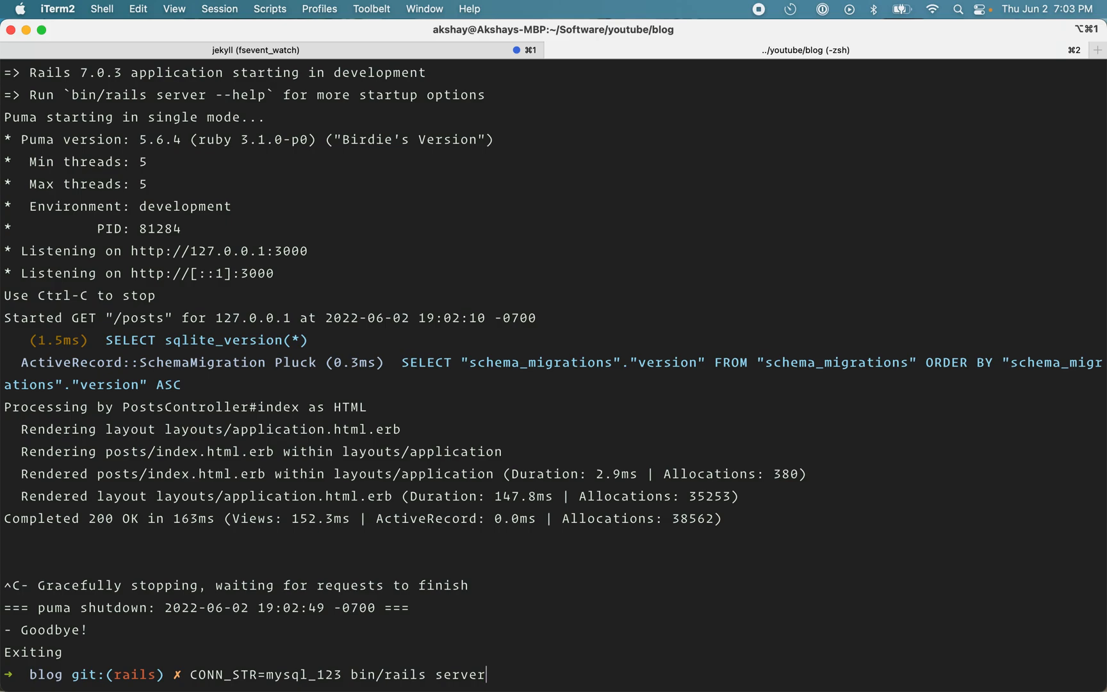
{"action": "key", "text": "ctrl+u"}
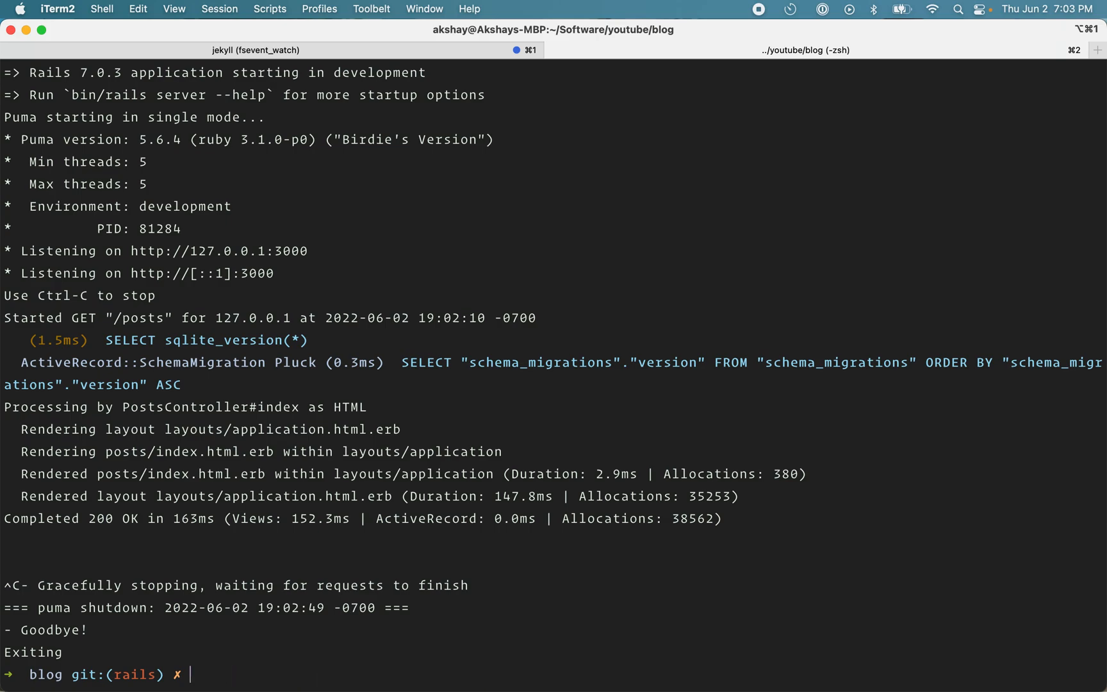
{"action": "type", "text": "bin/rails server"}
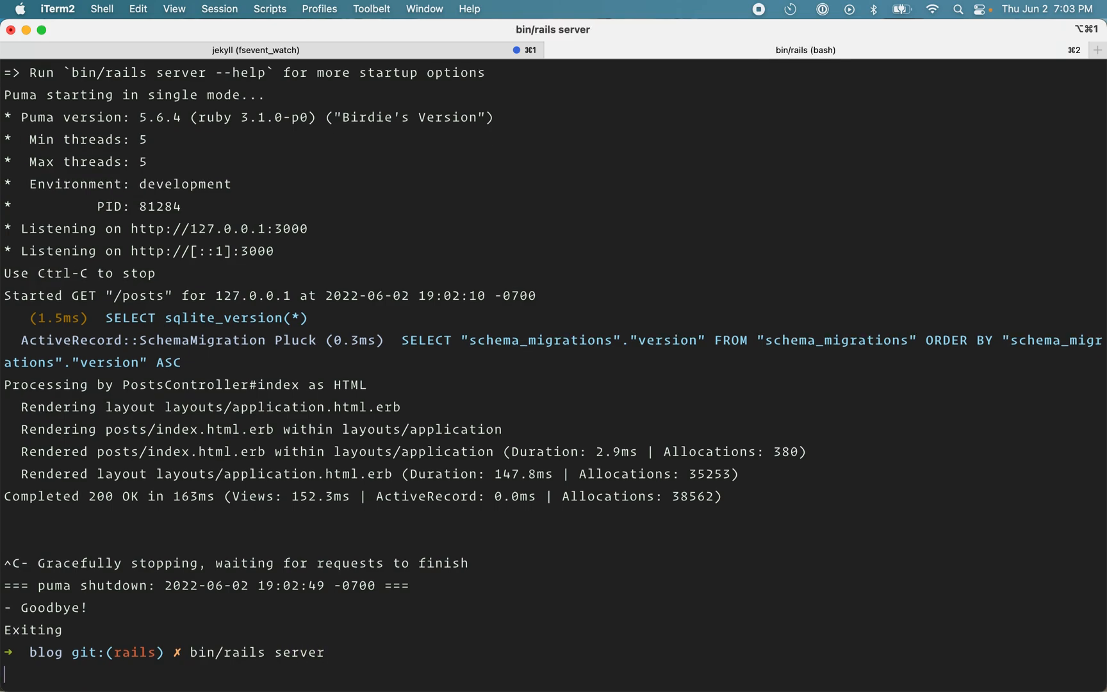
{"action": "key", "text": "cmd+tab"}
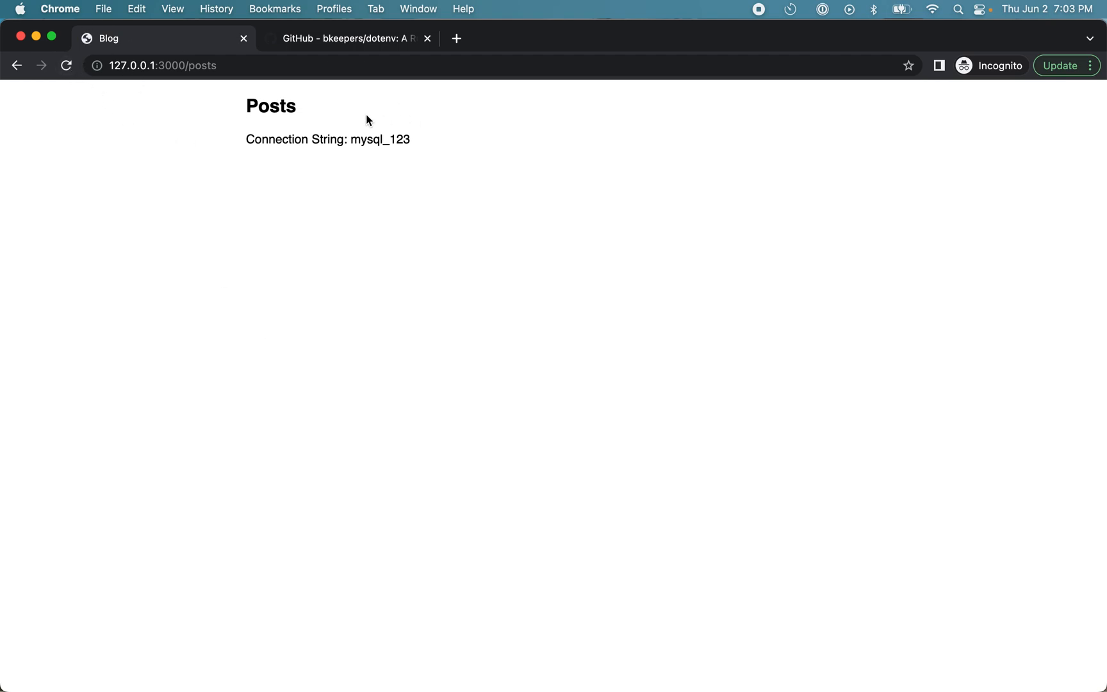
{"action": "mouse_move", "coordinate": [367, 145]}
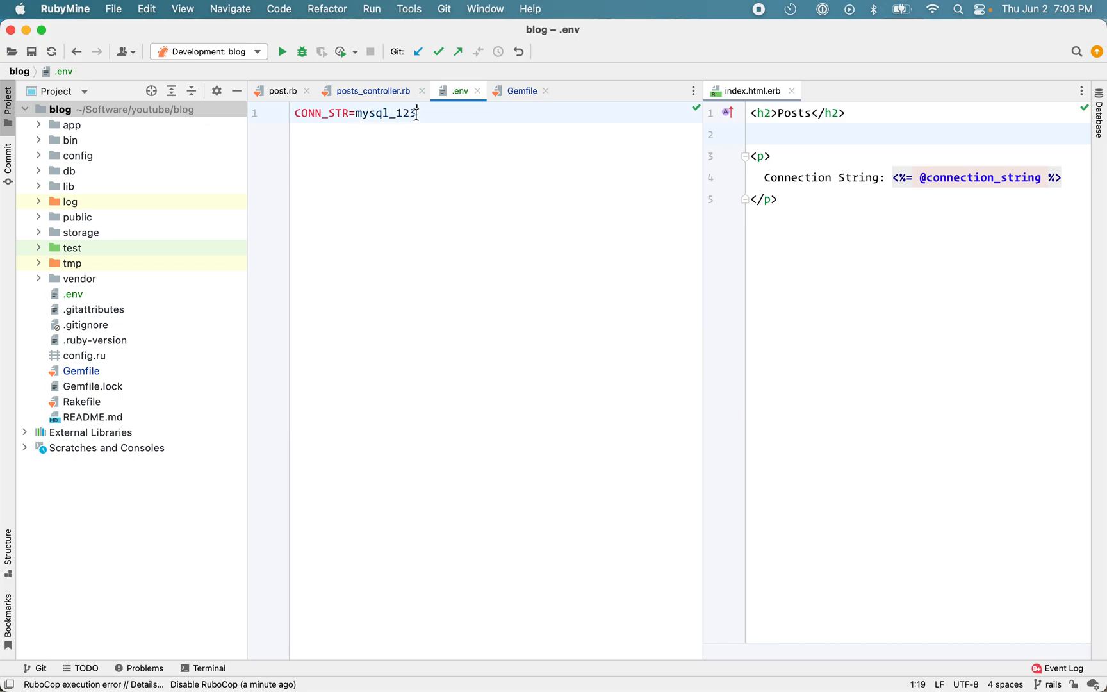
{"action": "type", "text": "postgr"}
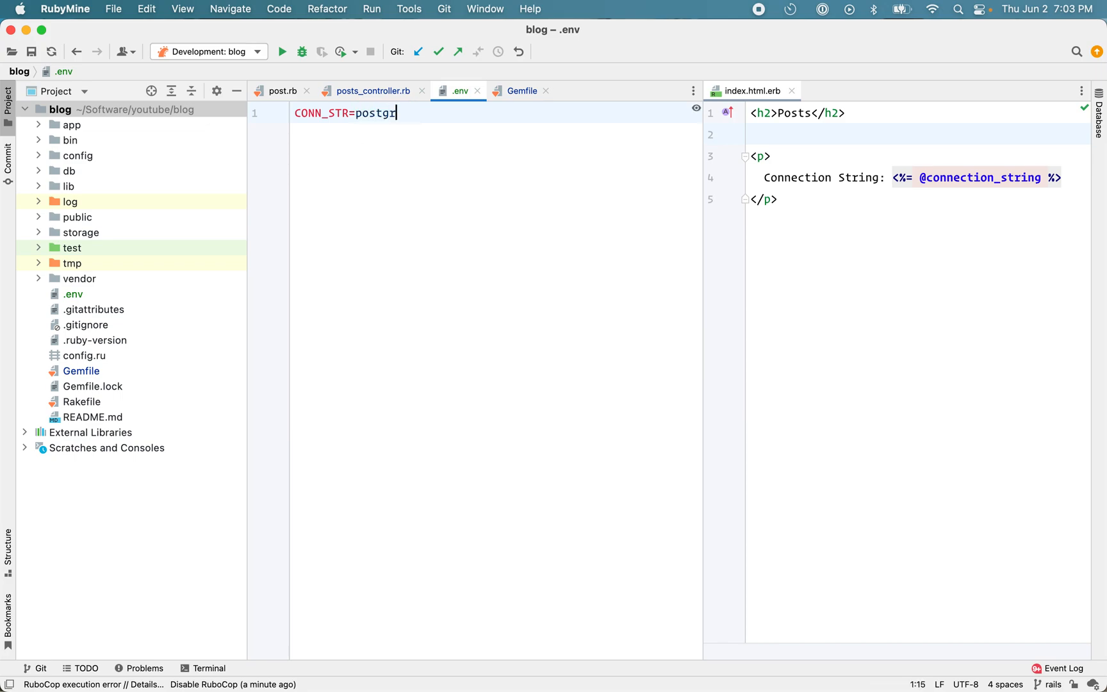
{"action": "type", "text": "es_12"}
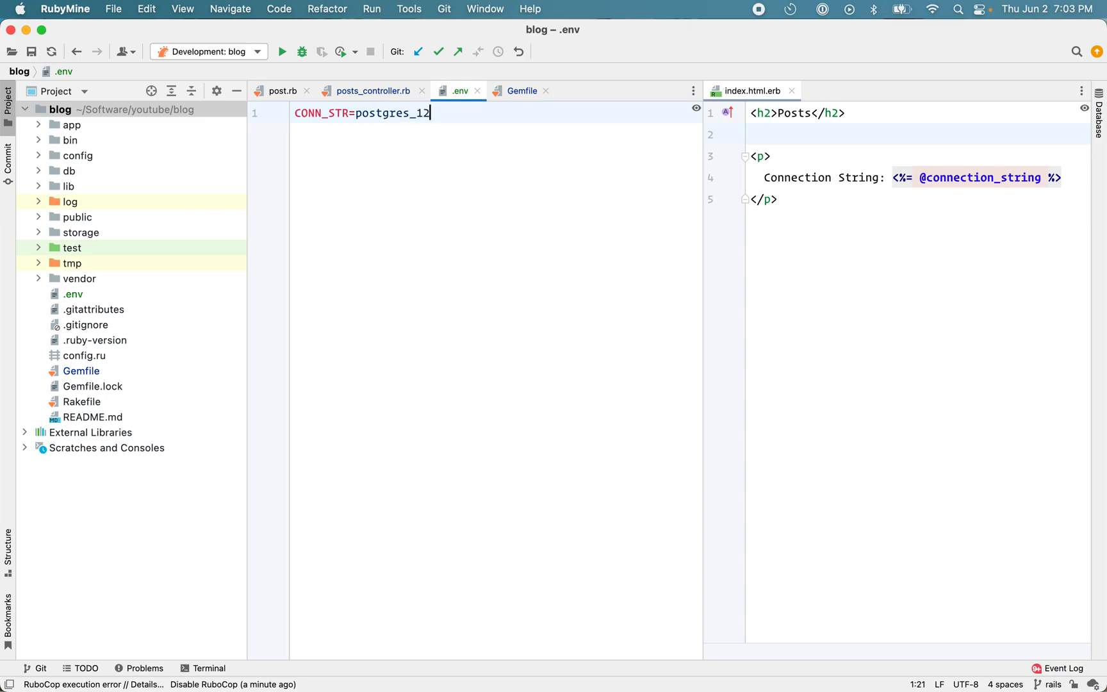
{"action": "type", "text": "3"}
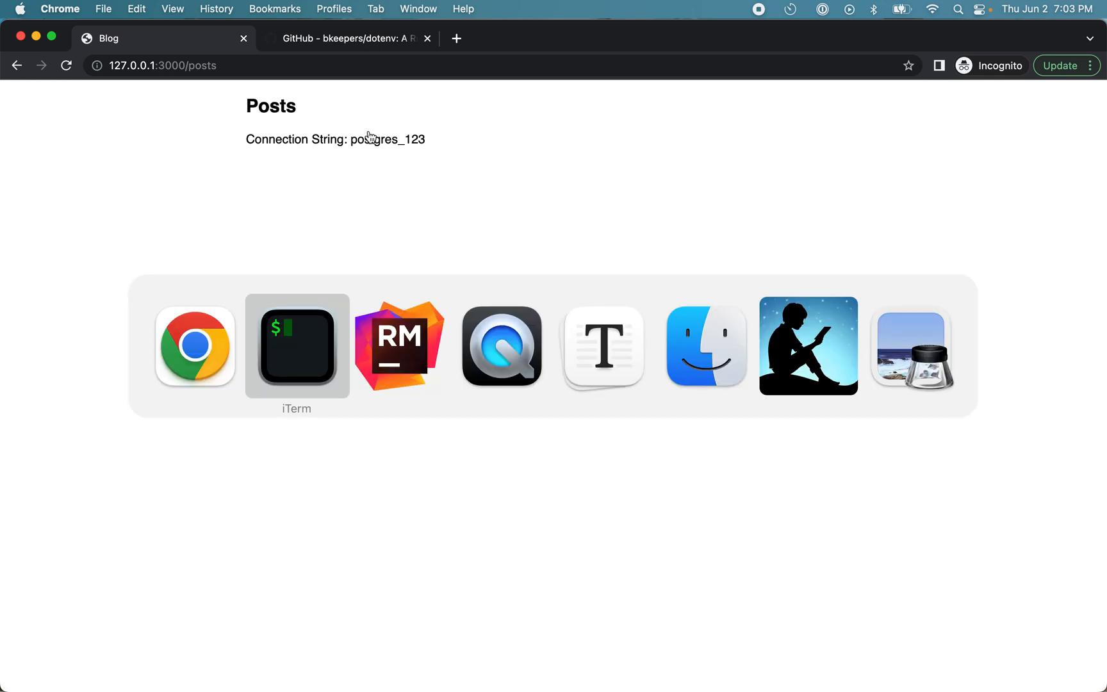
{"action": "left_click", "coordinate": [397, 345]}
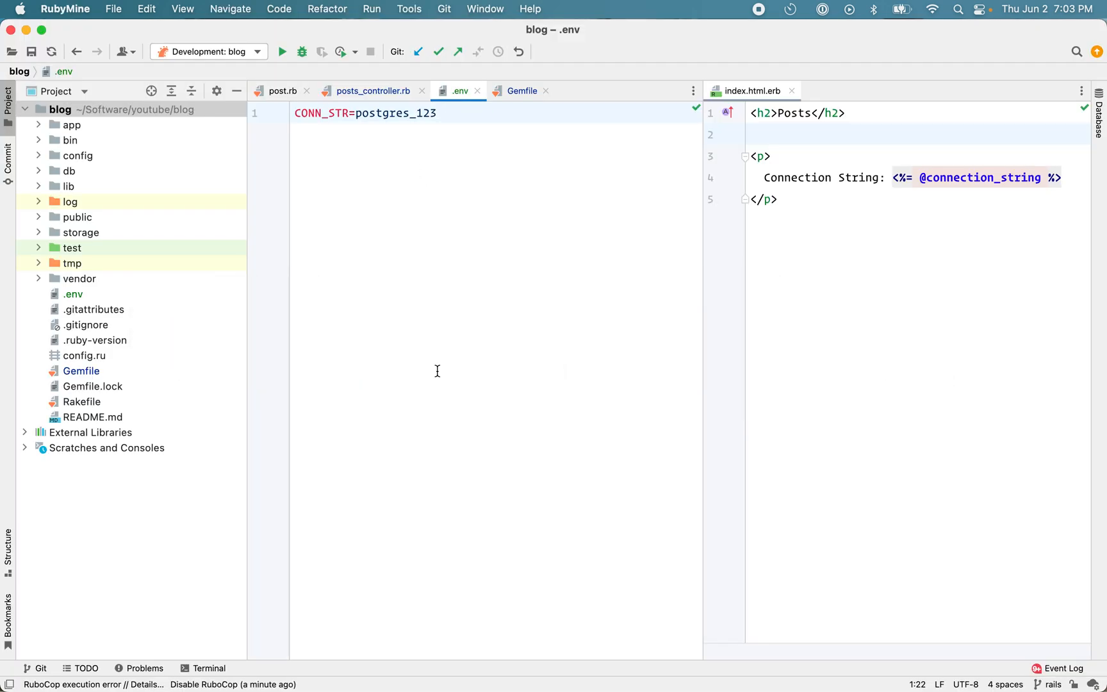
{"action": "mouse_move", "coordinate": [425, 142]}
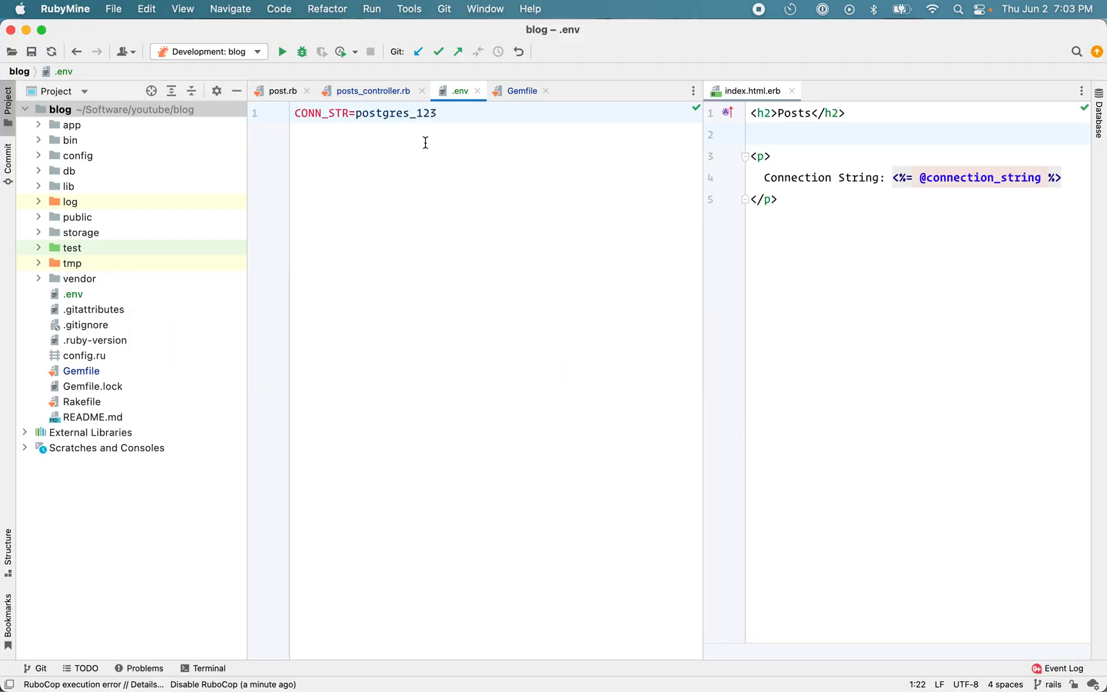
{"action": "mouse_move", "coordinate": [498, 313]}
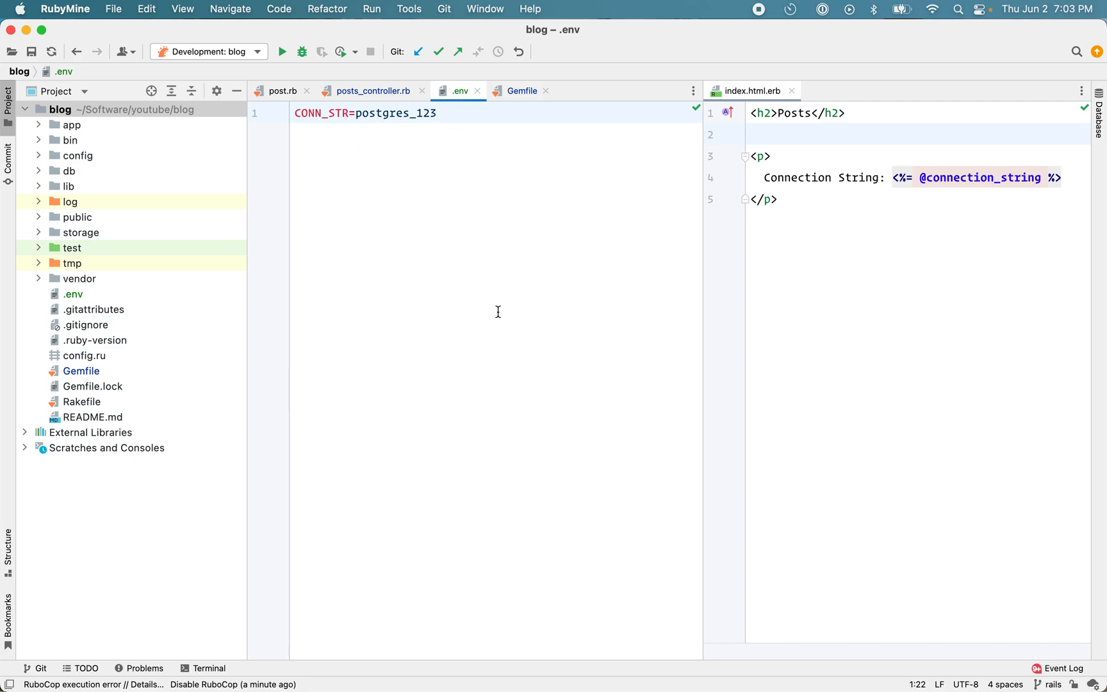
{"action": "left_click", "coordinate": [369, 89]}
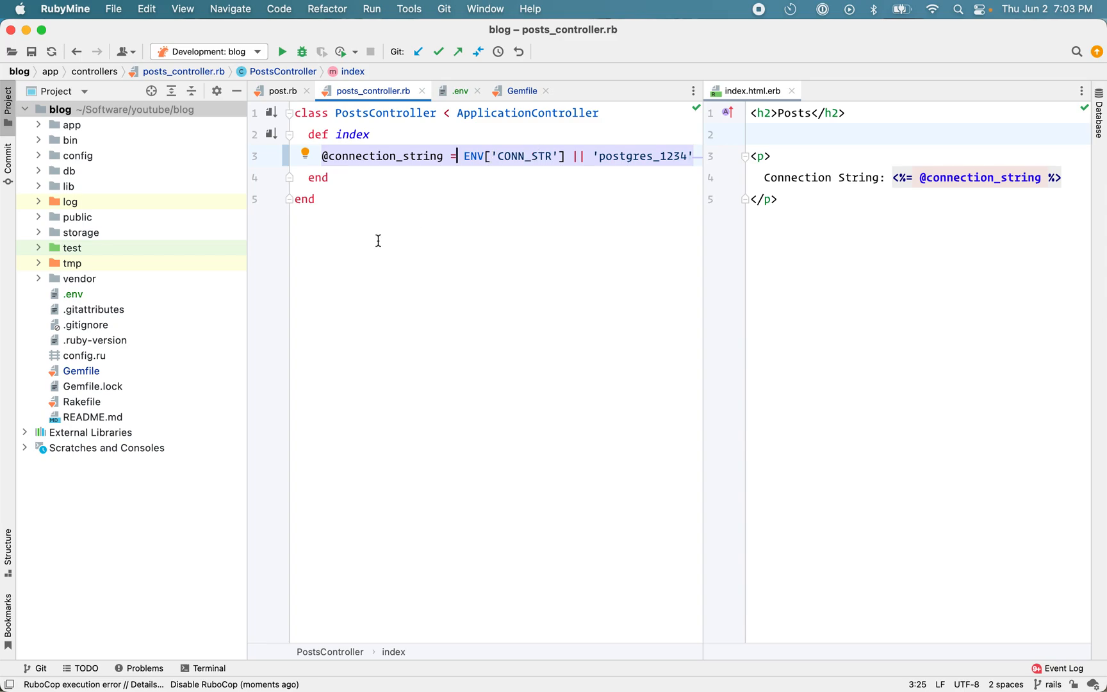
{"action": "mouse_move", "coordinate": [180, 314]}
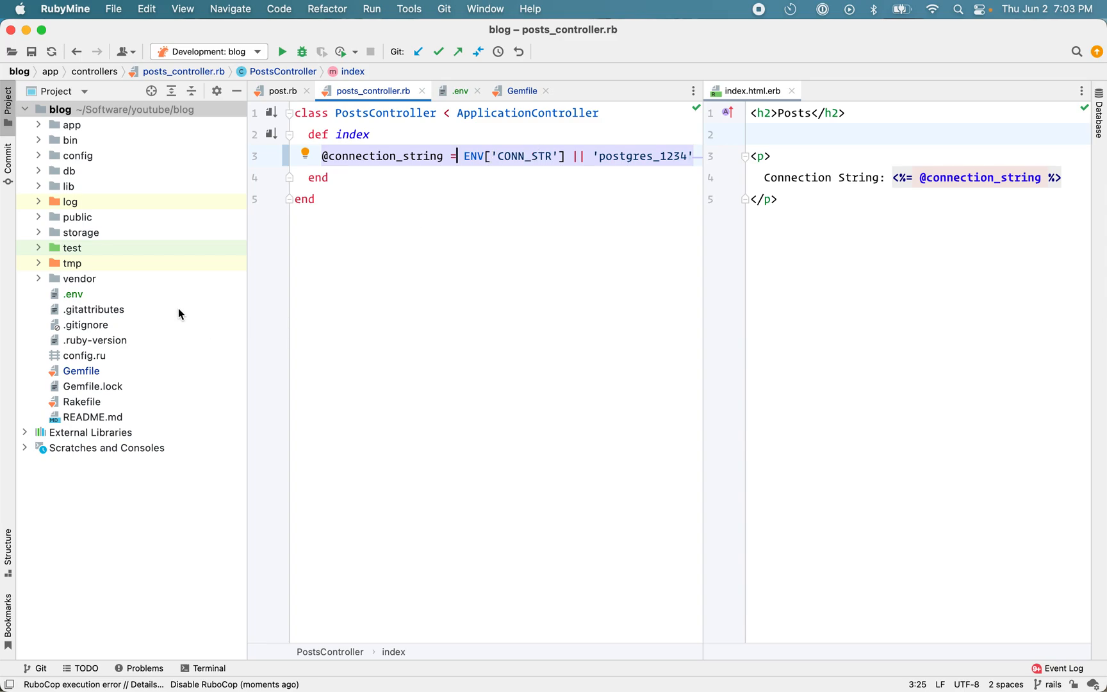
{"action": "left_click", "coordinate": [73, 295]}
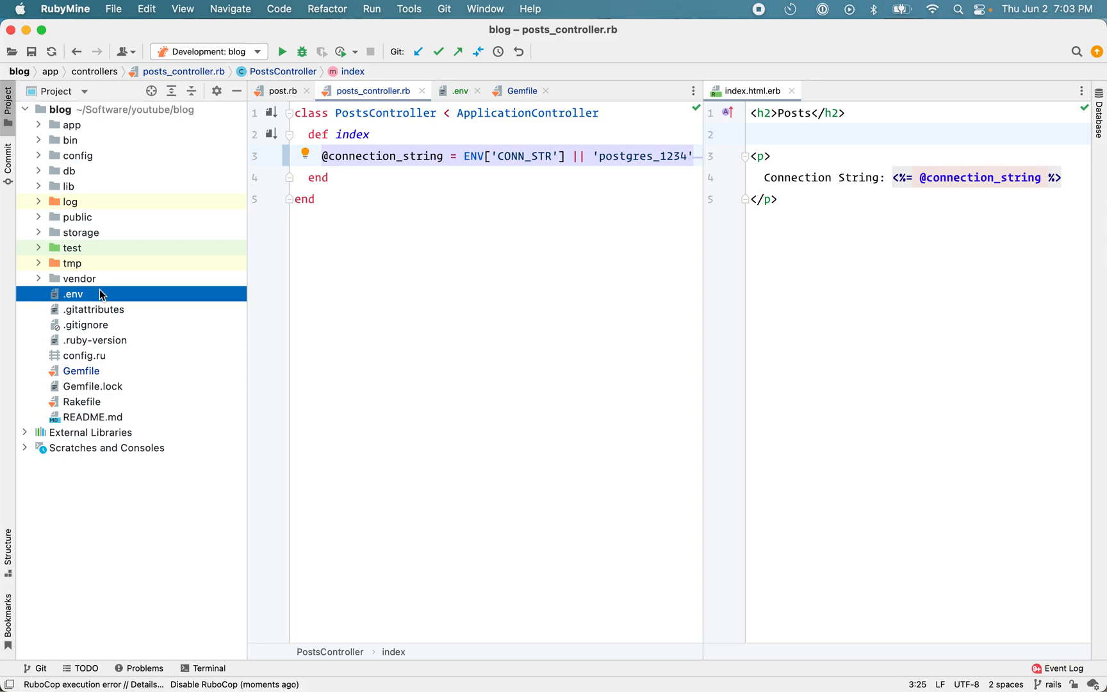
{"action": "left_click", "coordinate": [462, 90]}
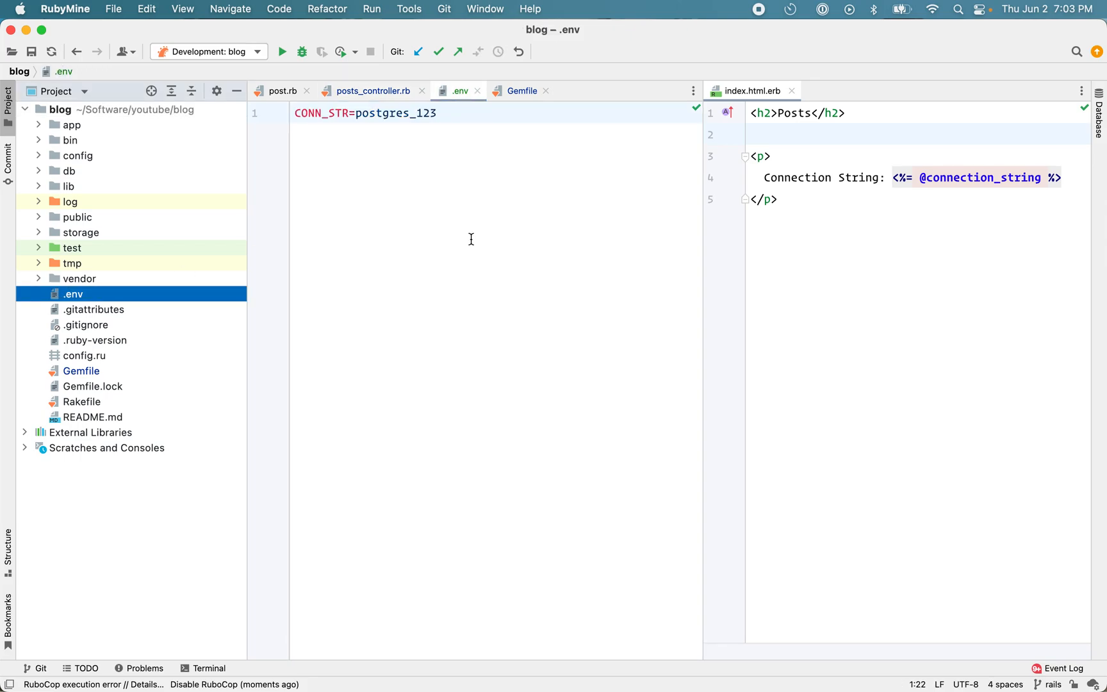
Append a '# Ignore the environment variables' comment and a .env entry to the end of .gitignore.
{"action": "double_click", "coordinate": [86, 325]}
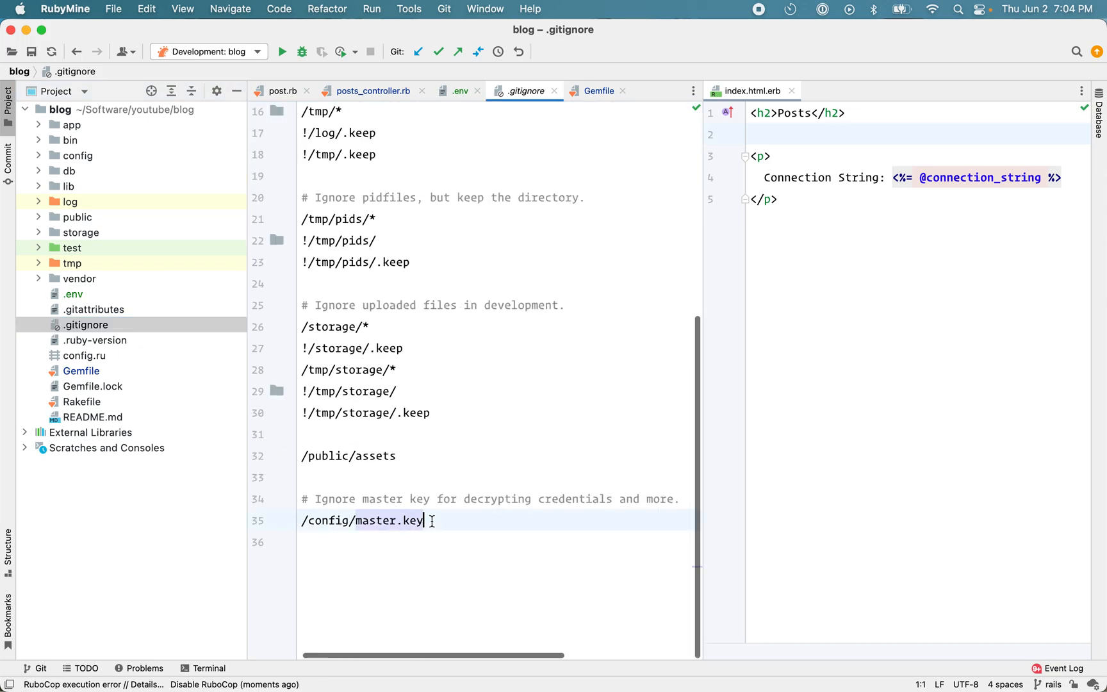
{"action": "type", "text": ".env"}
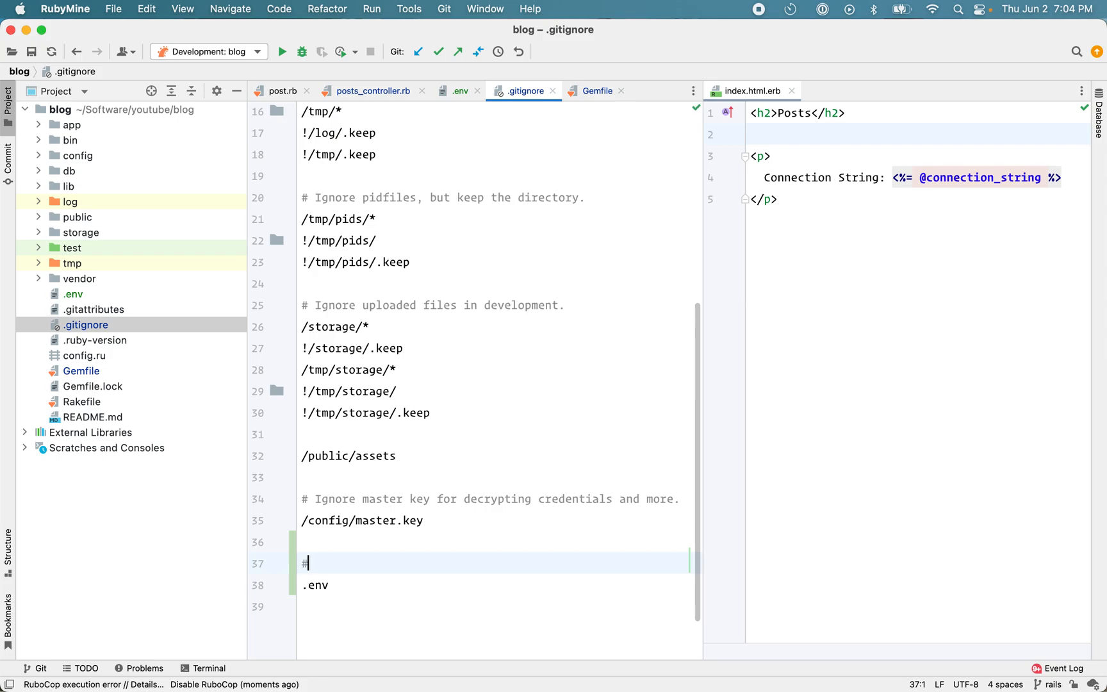
{"action": "type", "text": "Ignore .env"}
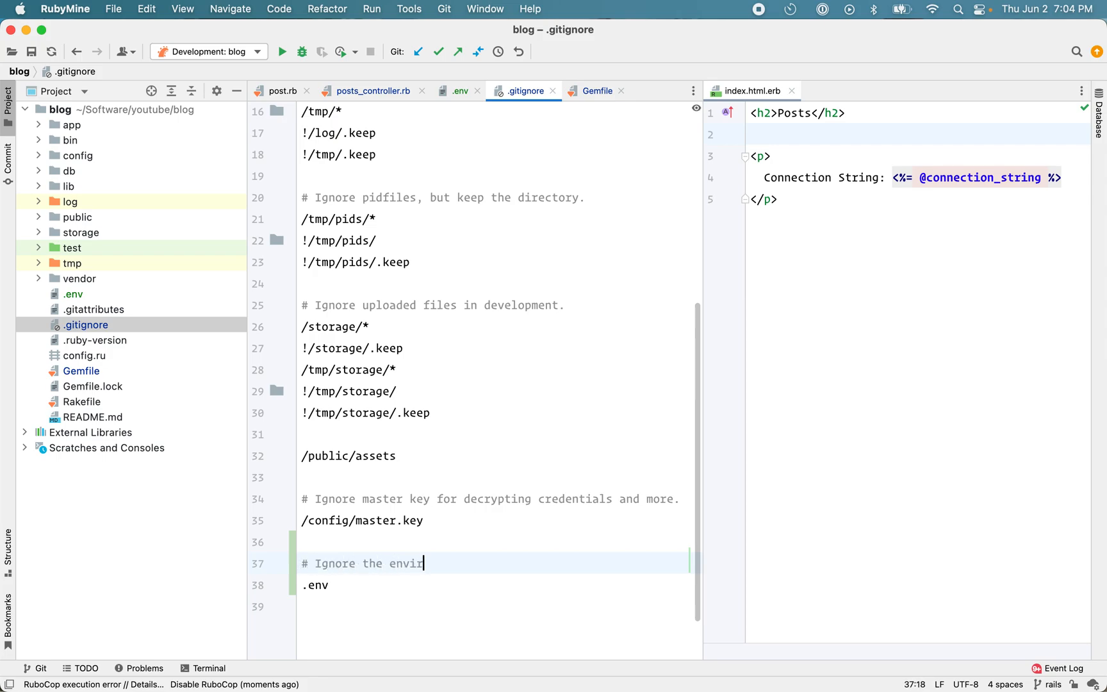
{"action": "type", "text": "onment variables"}
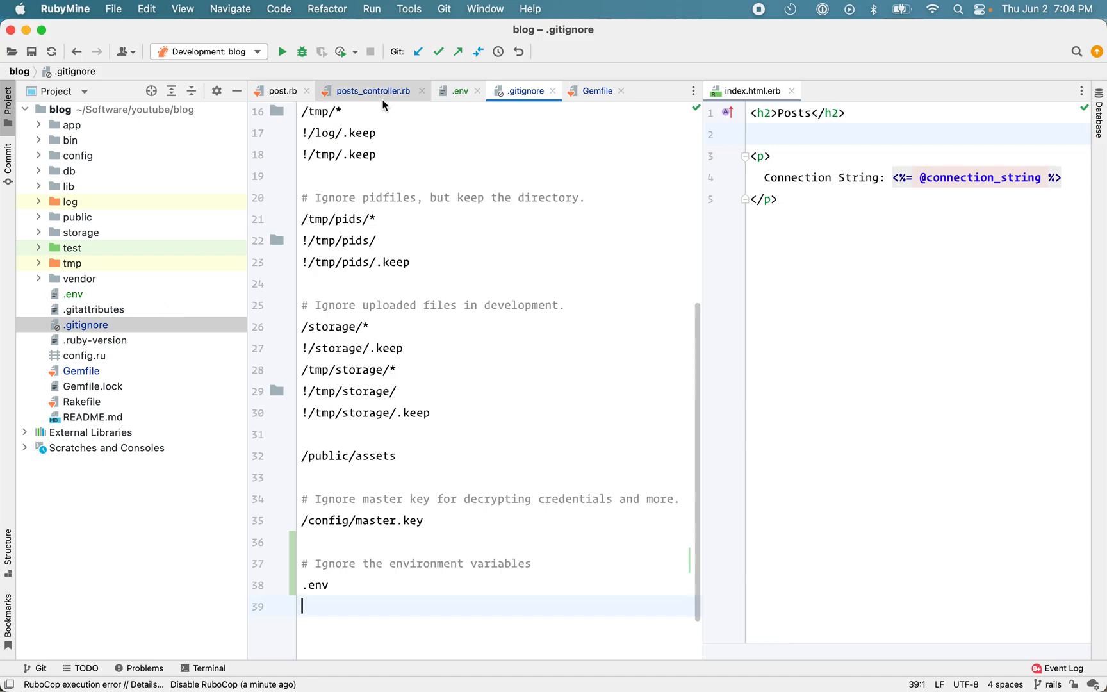
{"action": "left_click", "coordinate": [370, 90]}
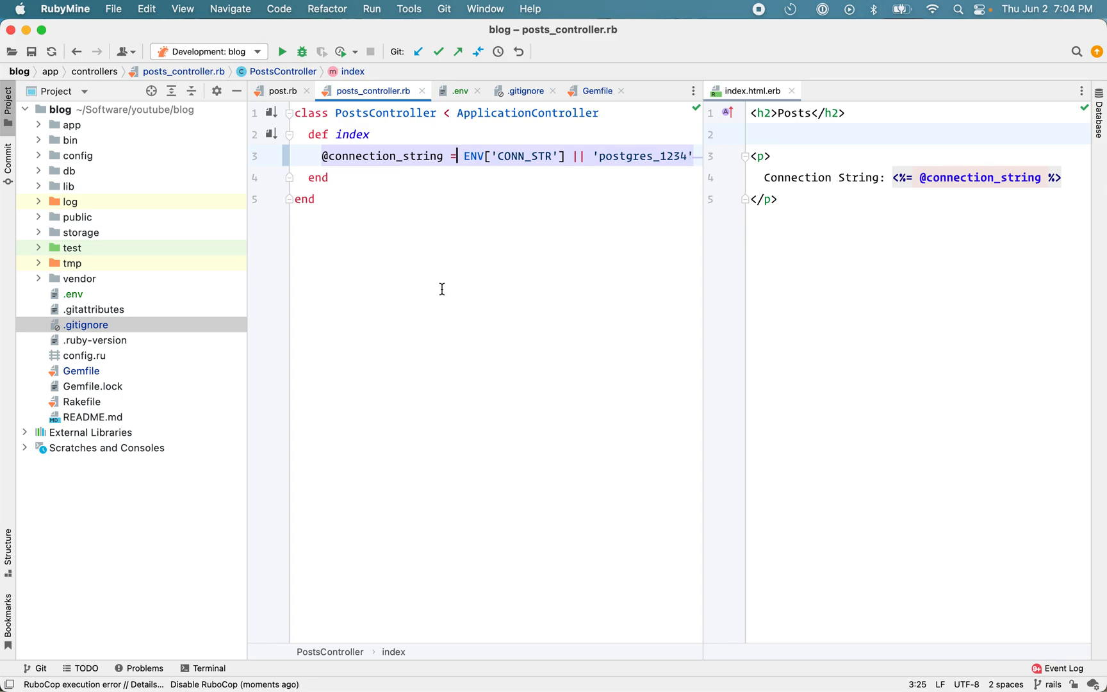
{"action": "mouse_move", "coordinate": [517, 196]}
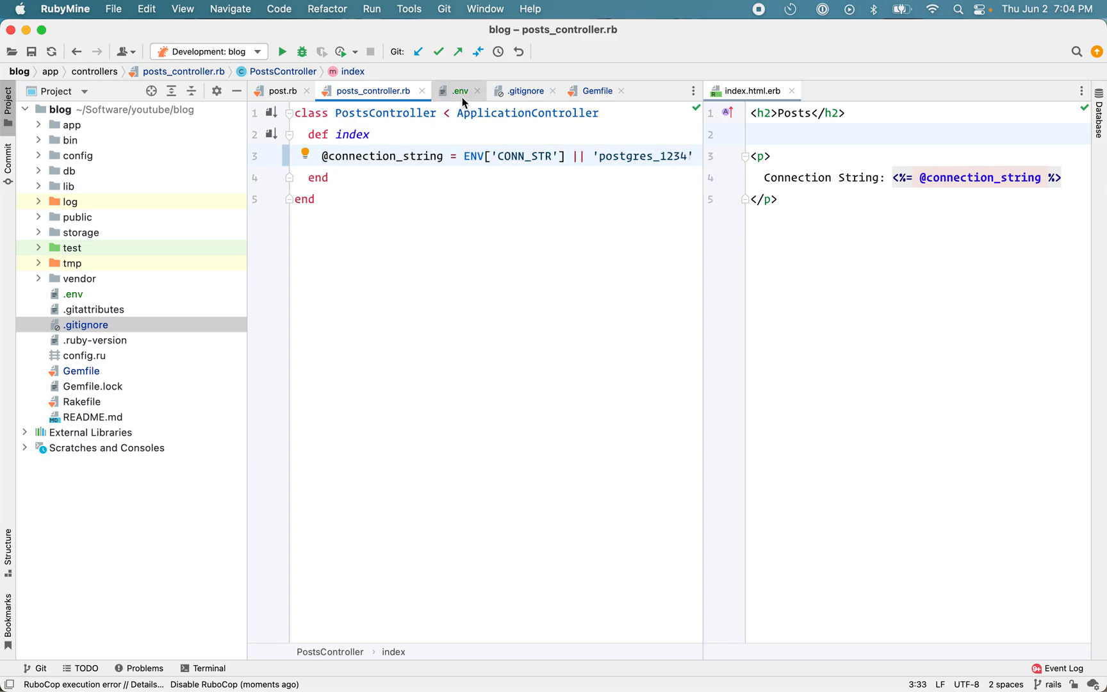
{"action": "left_click", "coordinate": [460, 90]}
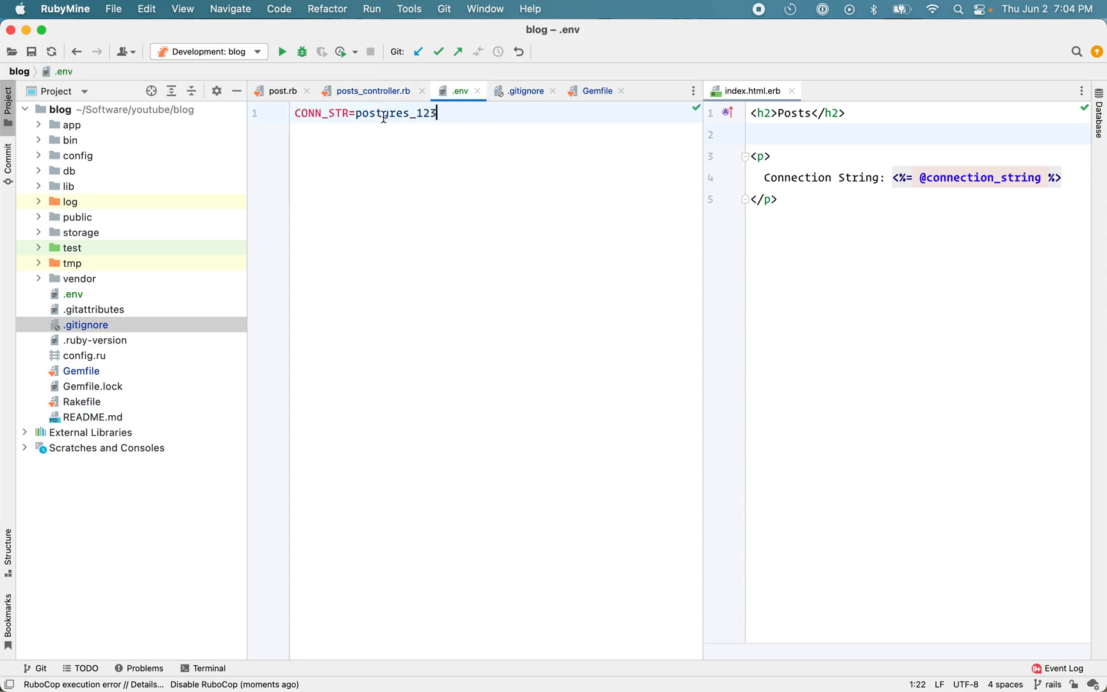
{"action": "mouse_move", "coordinate": [431, 168]}
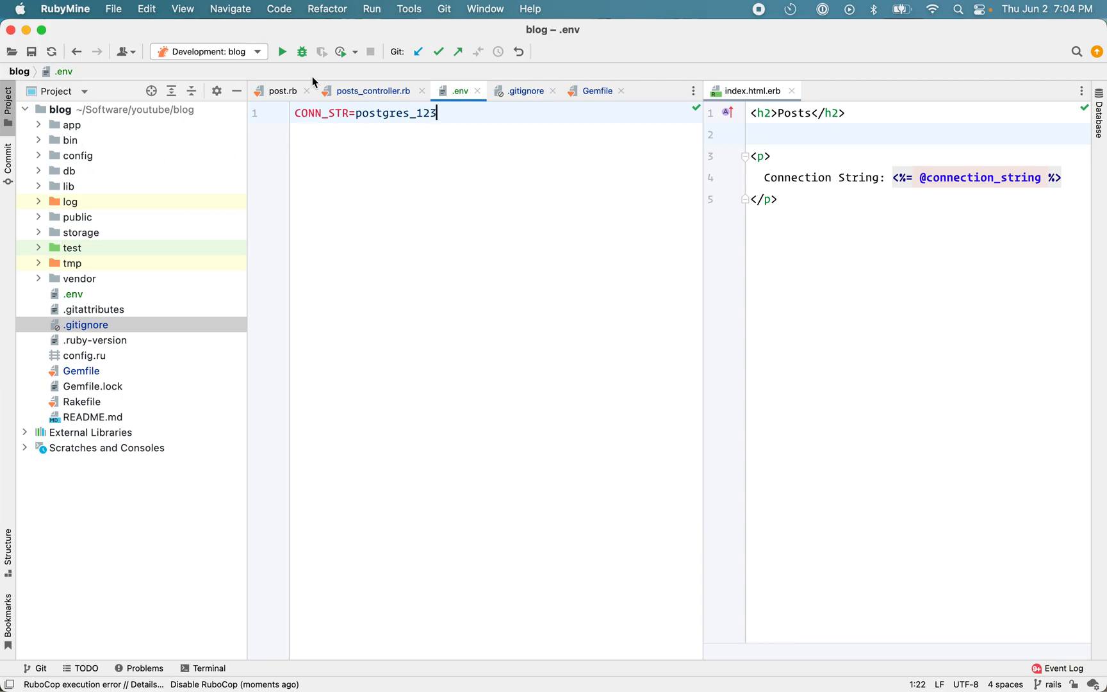
{"action": "mouse_move", "coordinate": [153, 77]}
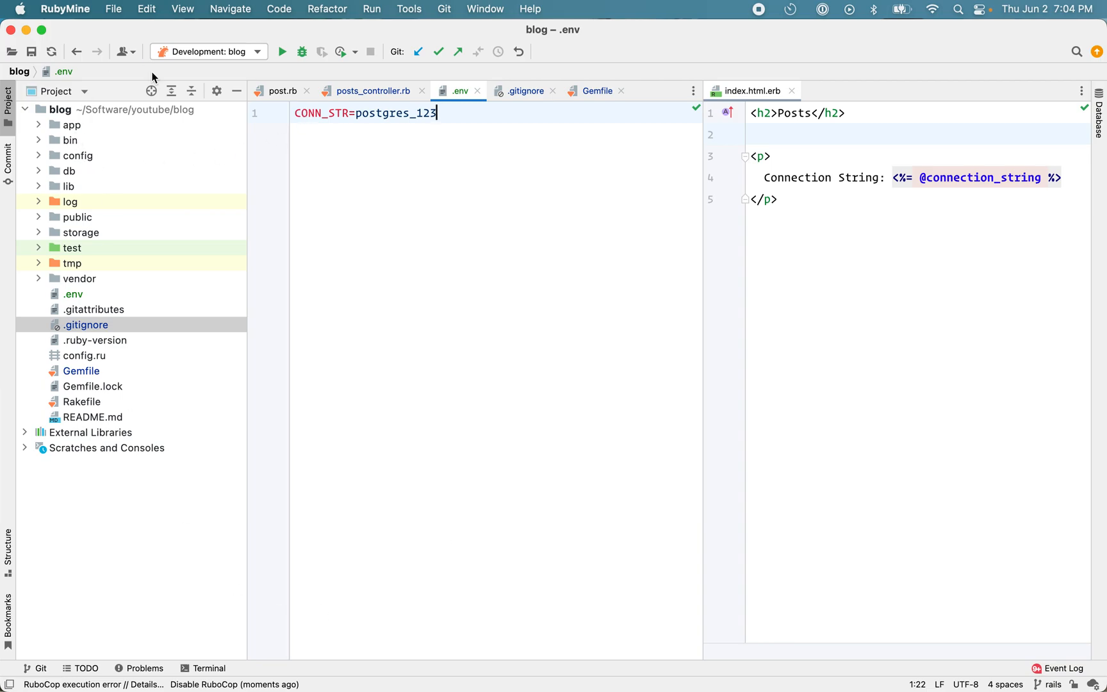